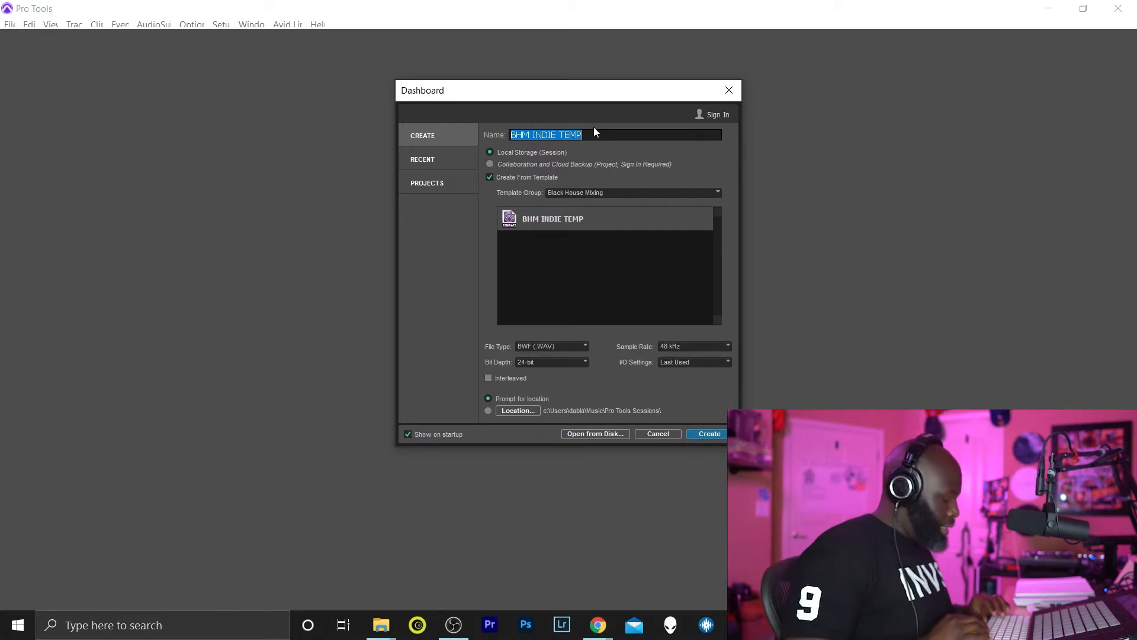
# Enter SENSUALISLEY_BLIKMIX as the new template session's name, correcting typos along the way.
pyautogui.write('SEs')
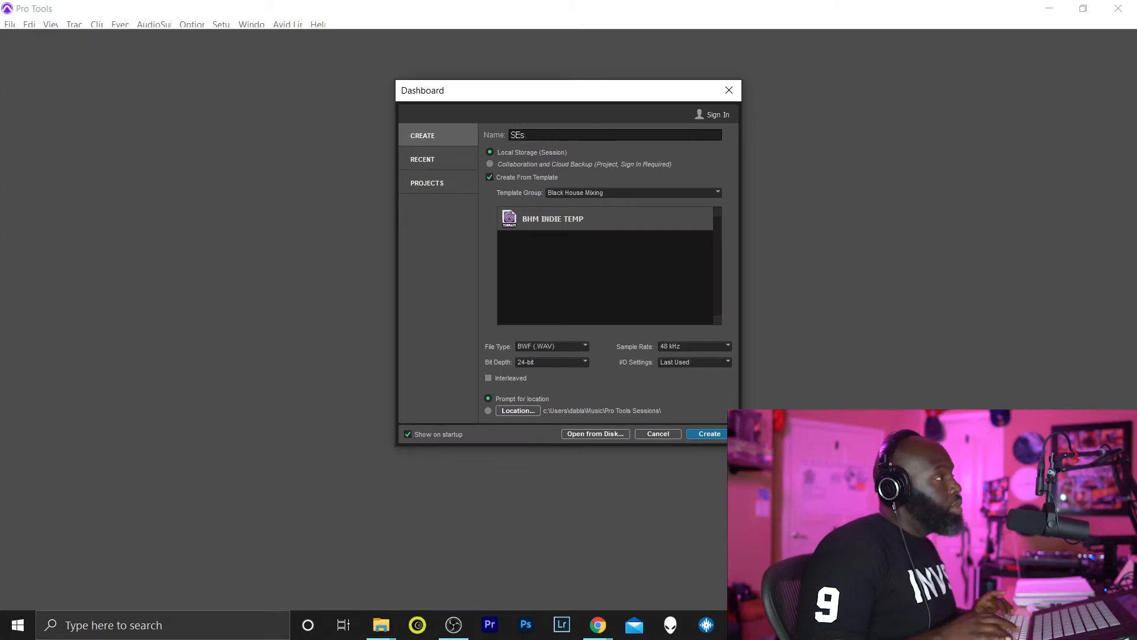
pyautogui.press('Backspace')
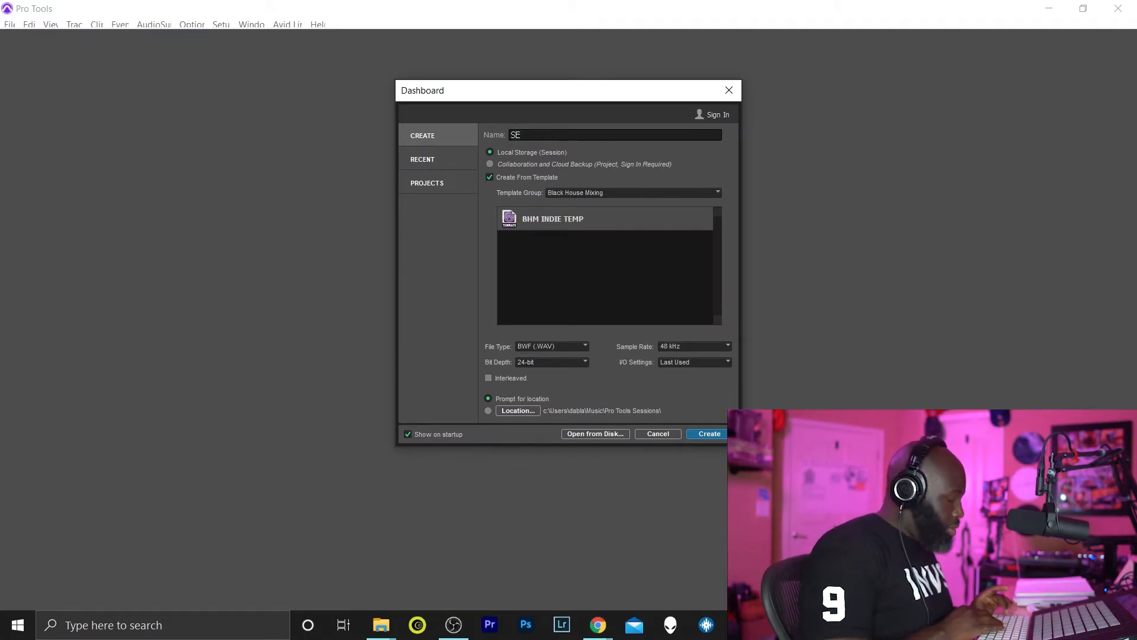
pyautogui.write('NSUAL')
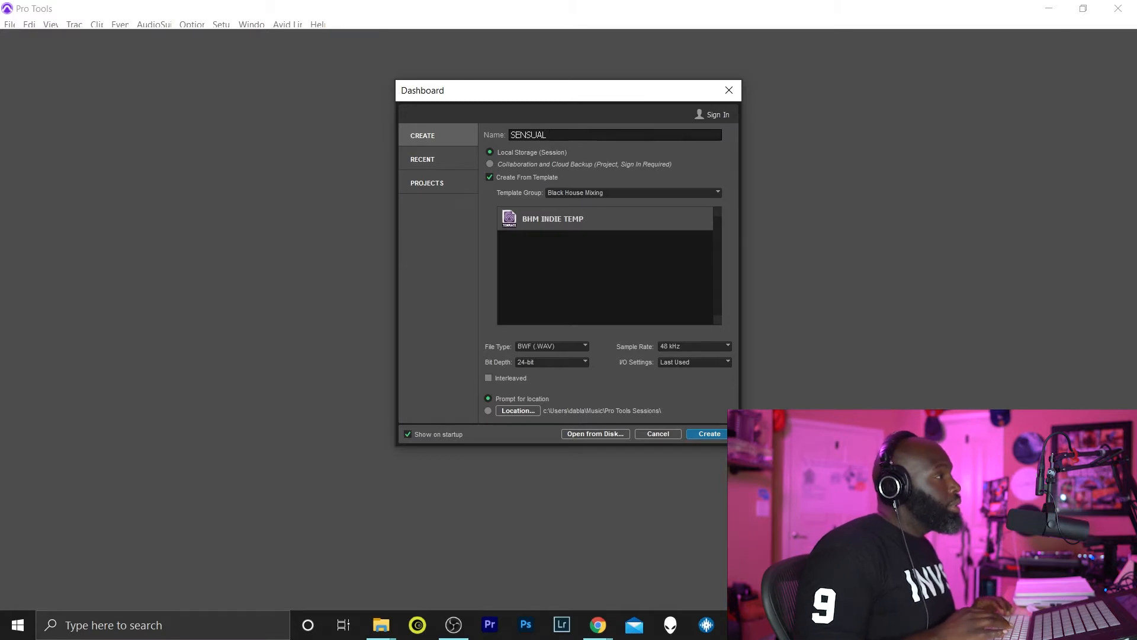
pyautogui.write('I')
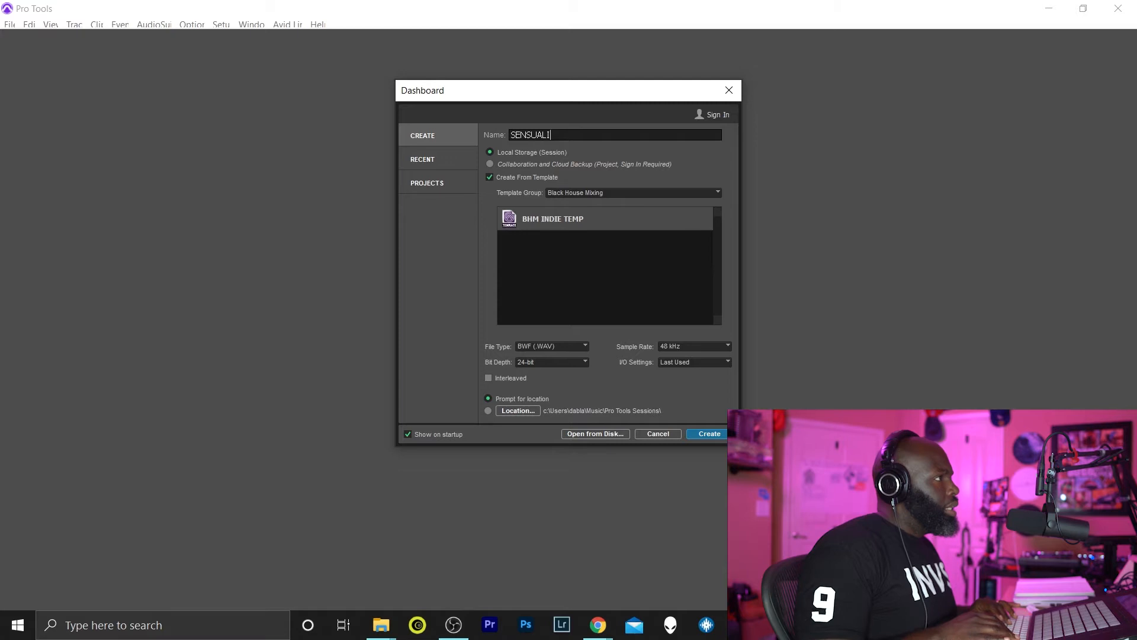
pyautogui.write('SLEY')
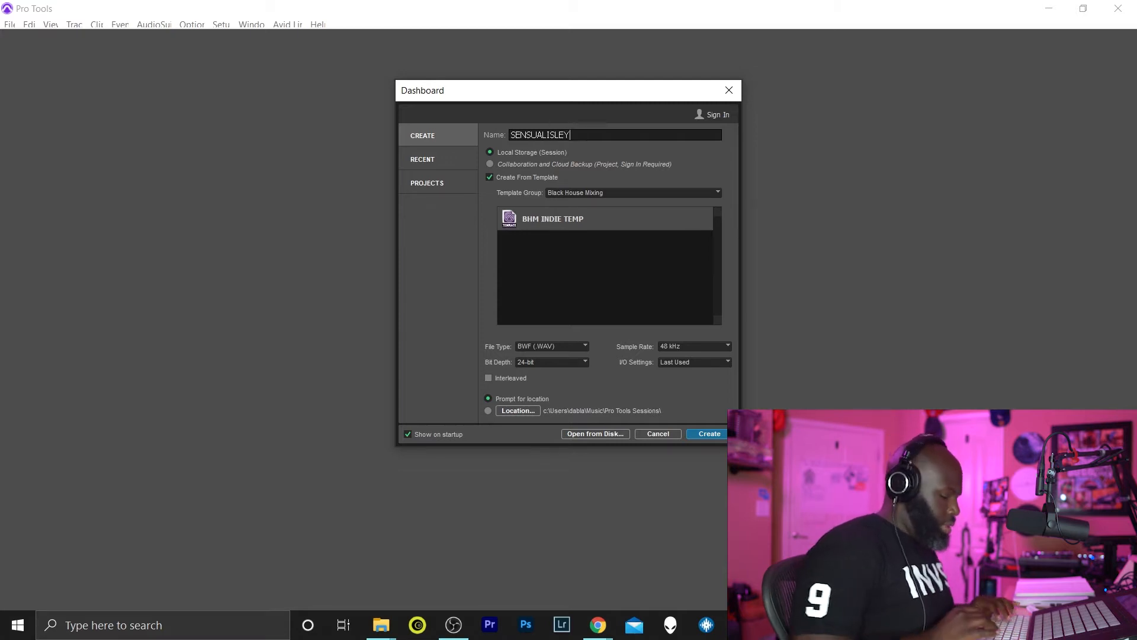
pyautogui.write('_')
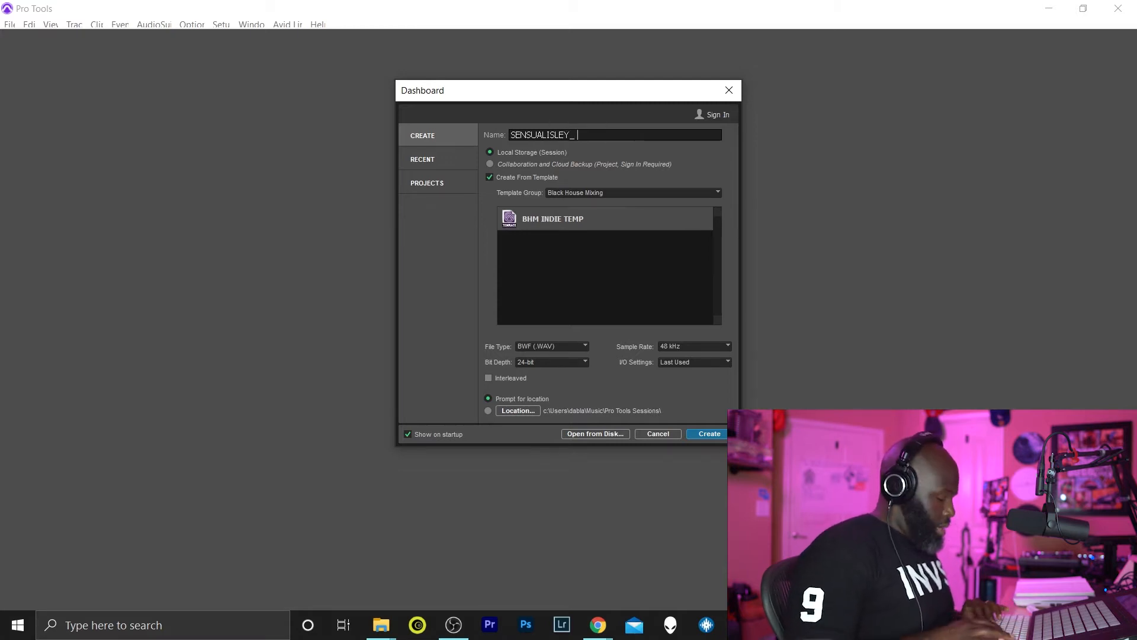
pyautogui.write('blk')
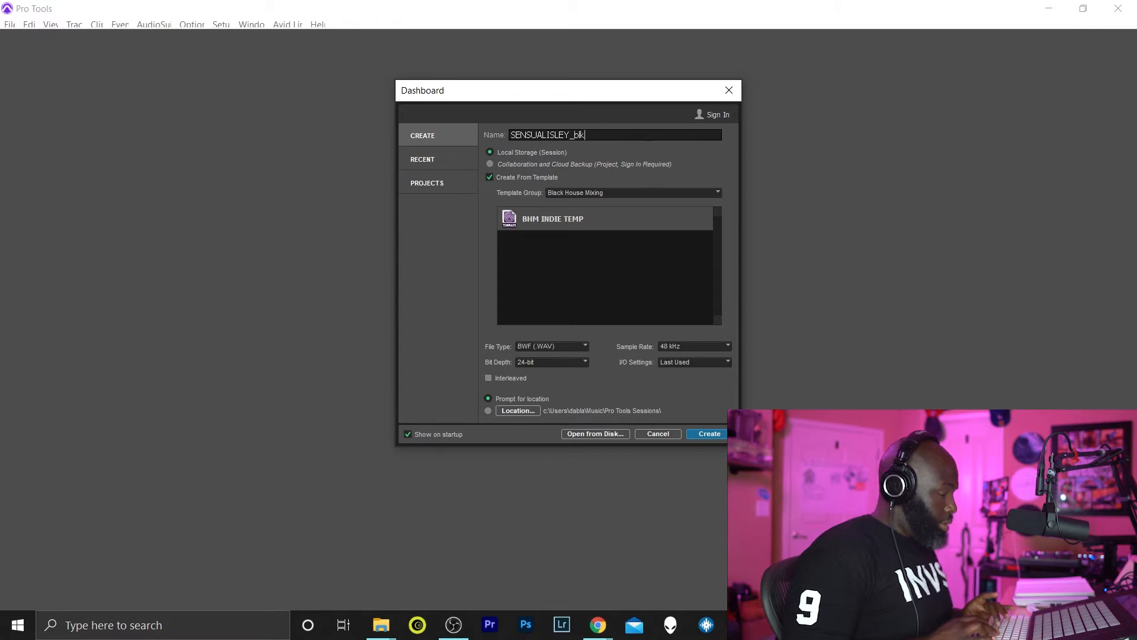
pyautogui.press('backspace')
pyautogui.write('NLKMI')
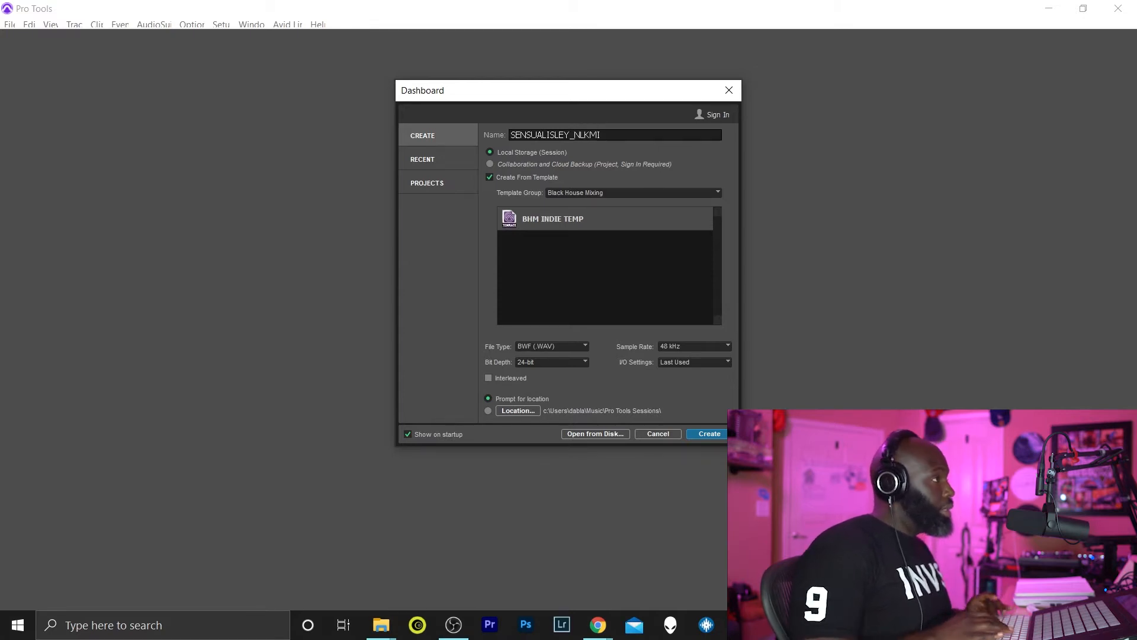
pyautogui.press('Backspace')
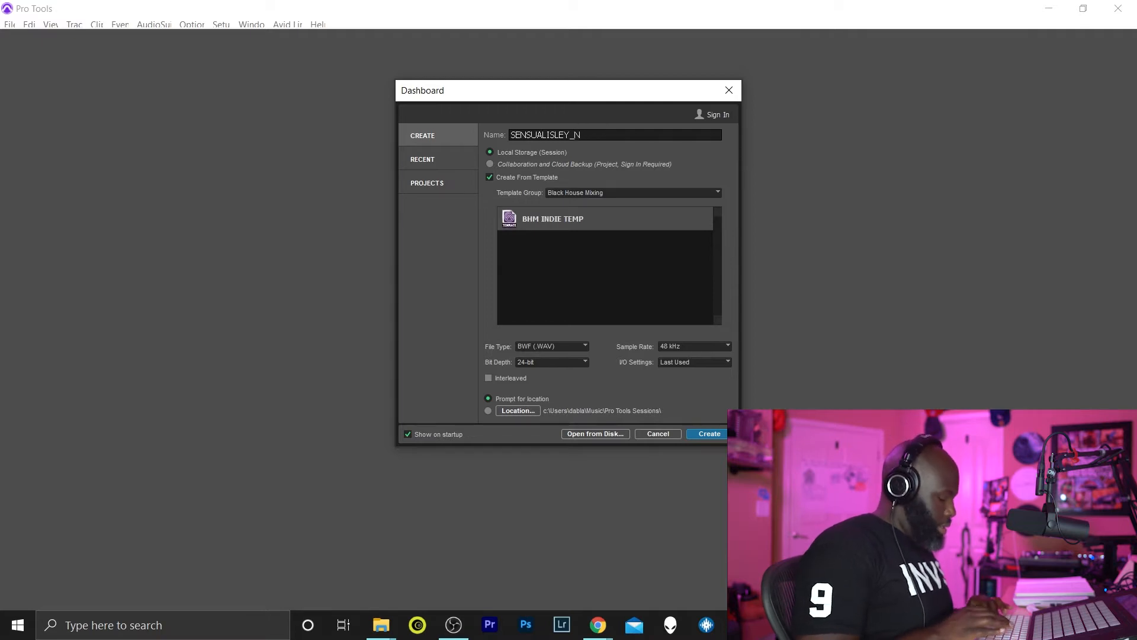
pyautogui.write('BLIKMIX')
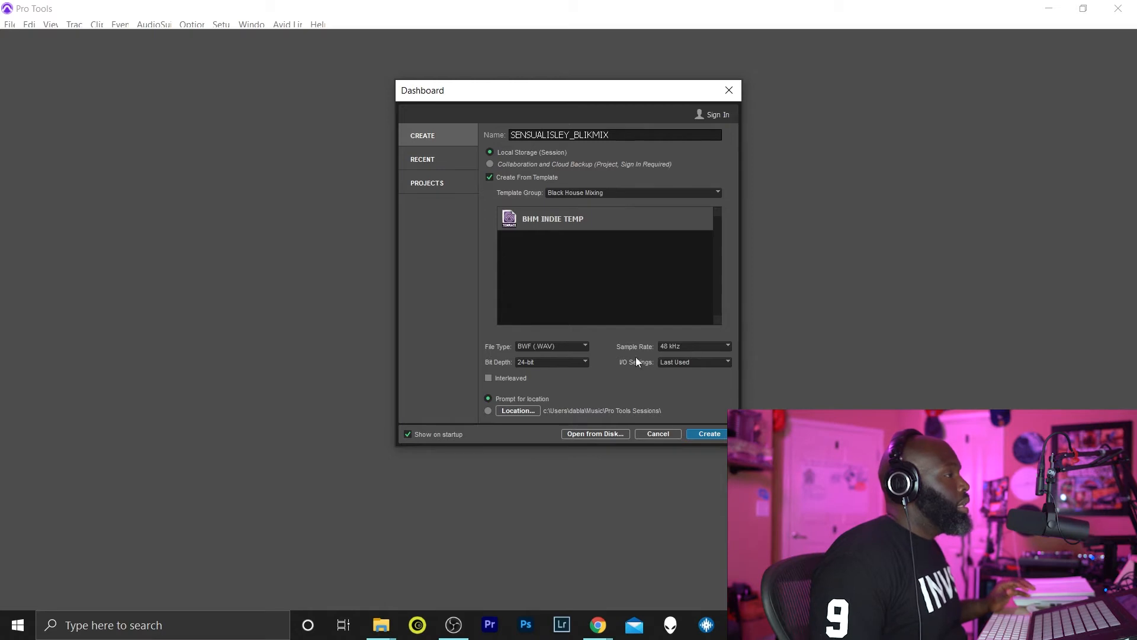
pyautogui.click(607, 135)
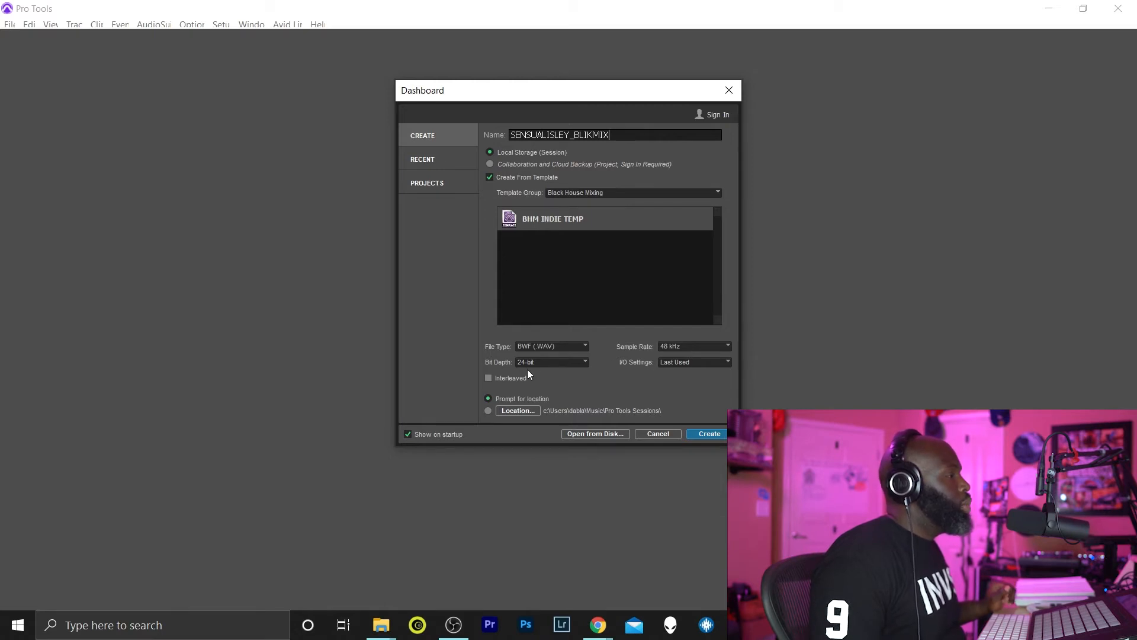
pyautogui.moveTo(629, 379)
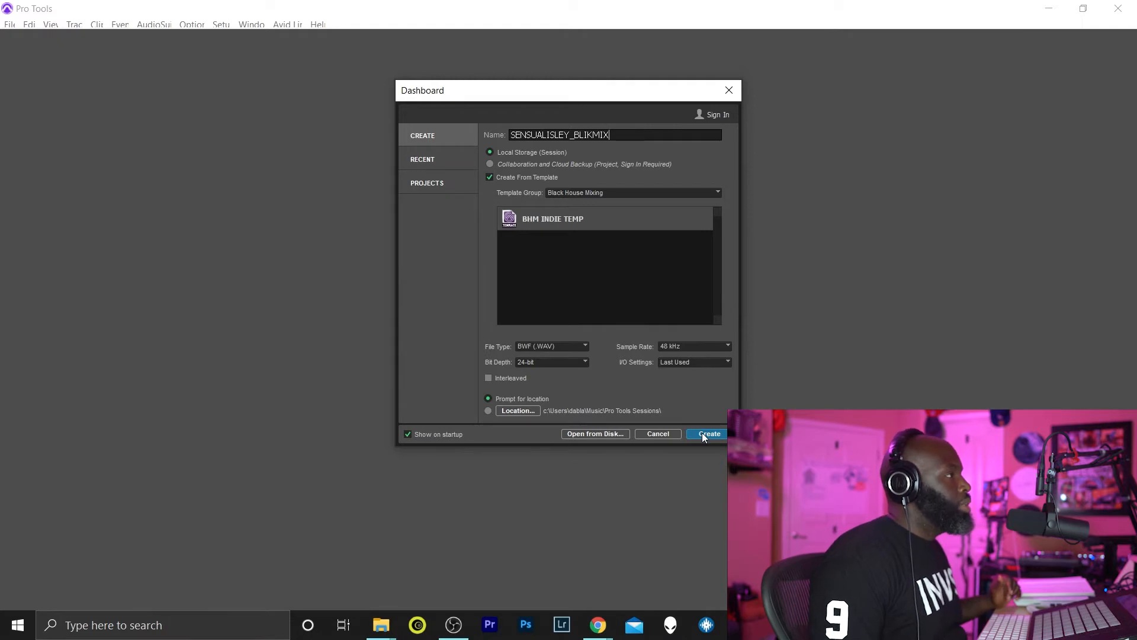
# Create the session from the template and set the starting tempo marker to 114 BPM.
pyautogui.click(707, 433)
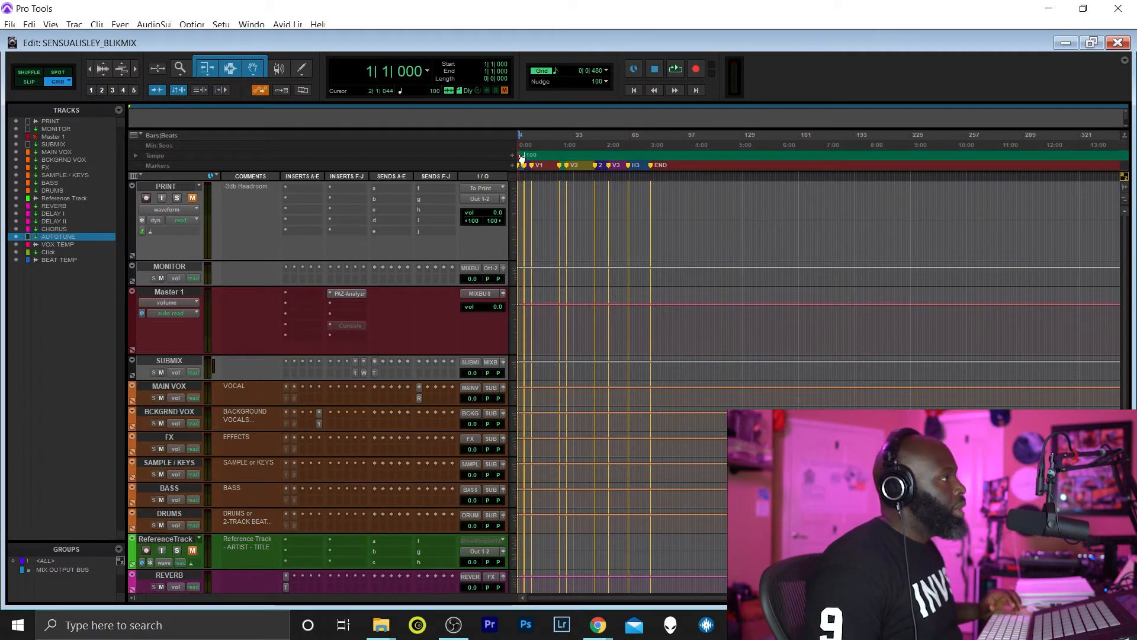
pyautogui.doubleClick(529, 155)
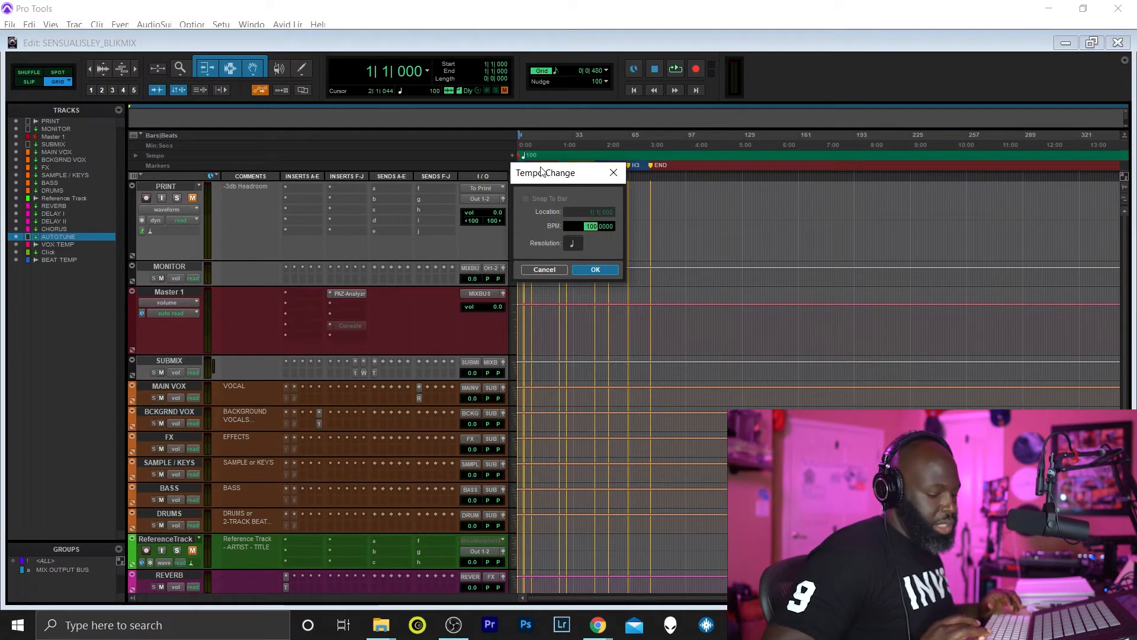
pyautogui.write('114')
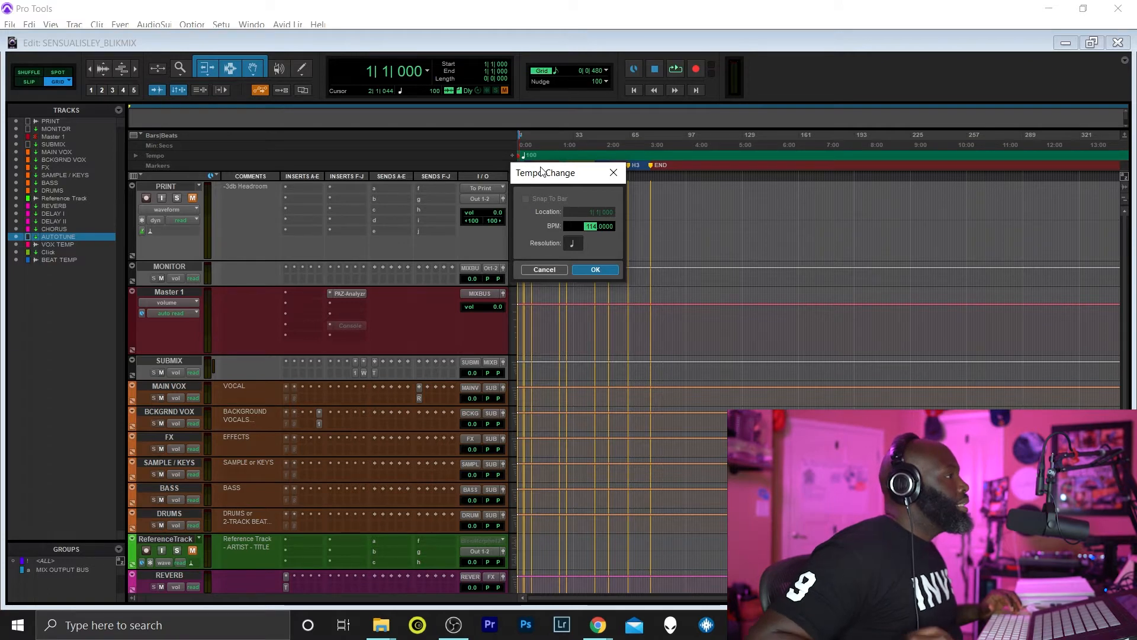
pyautogui.click(594, 269)
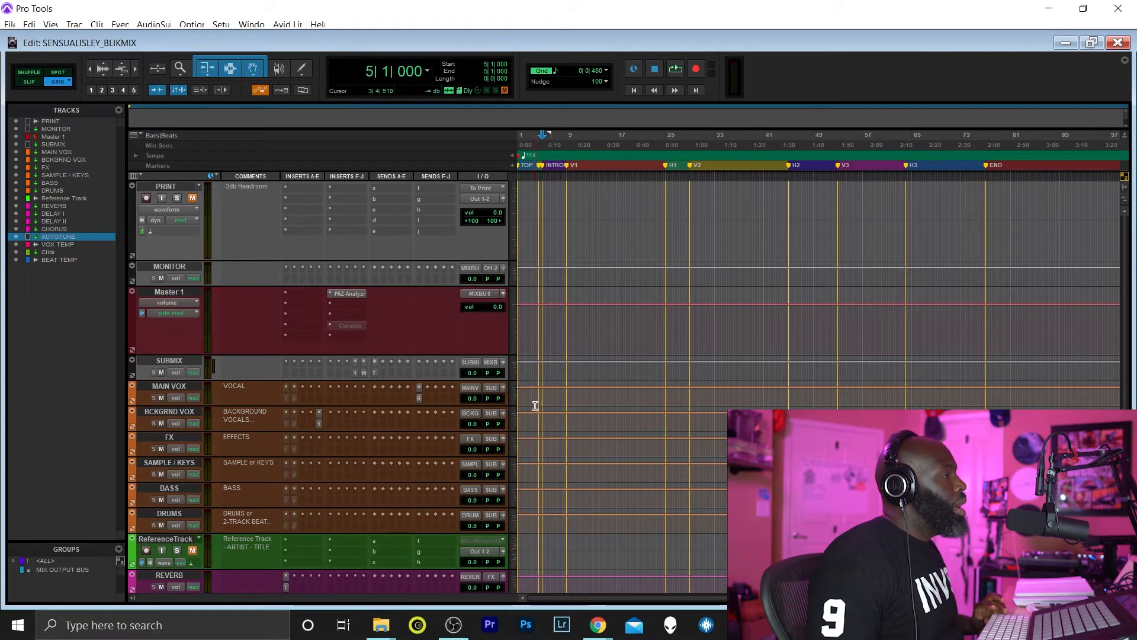
pyautogui.scroll(-3)
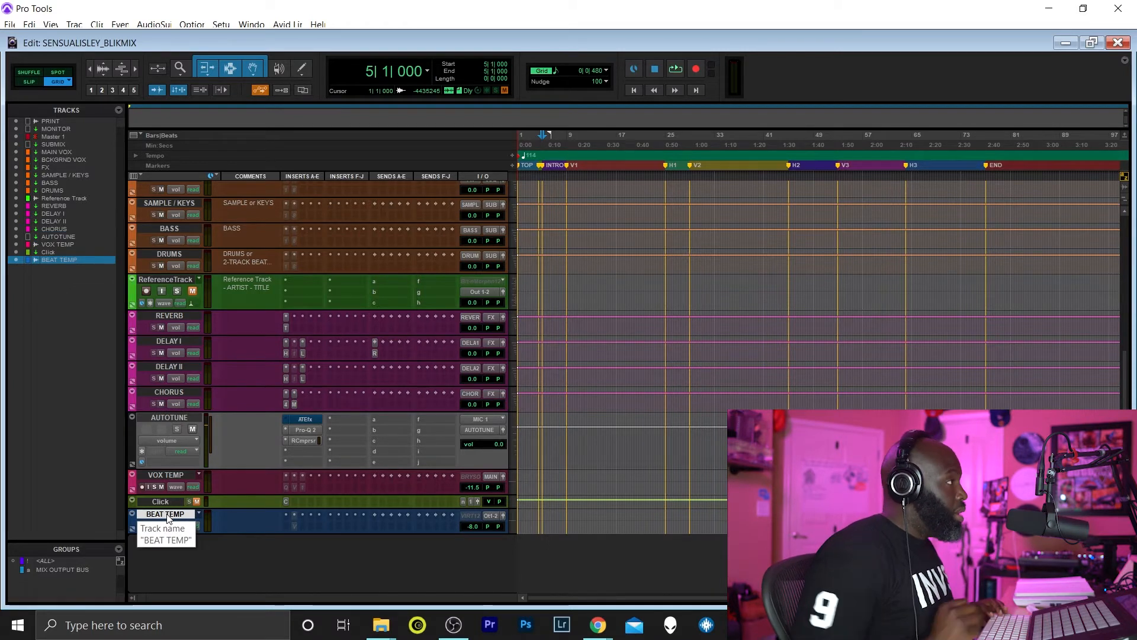
# Add all stems from Dropbox > DBM BEAT STEMS > Sensuallsley STEMS 114 to the audio import list.
pyautogui.click(9, 24)
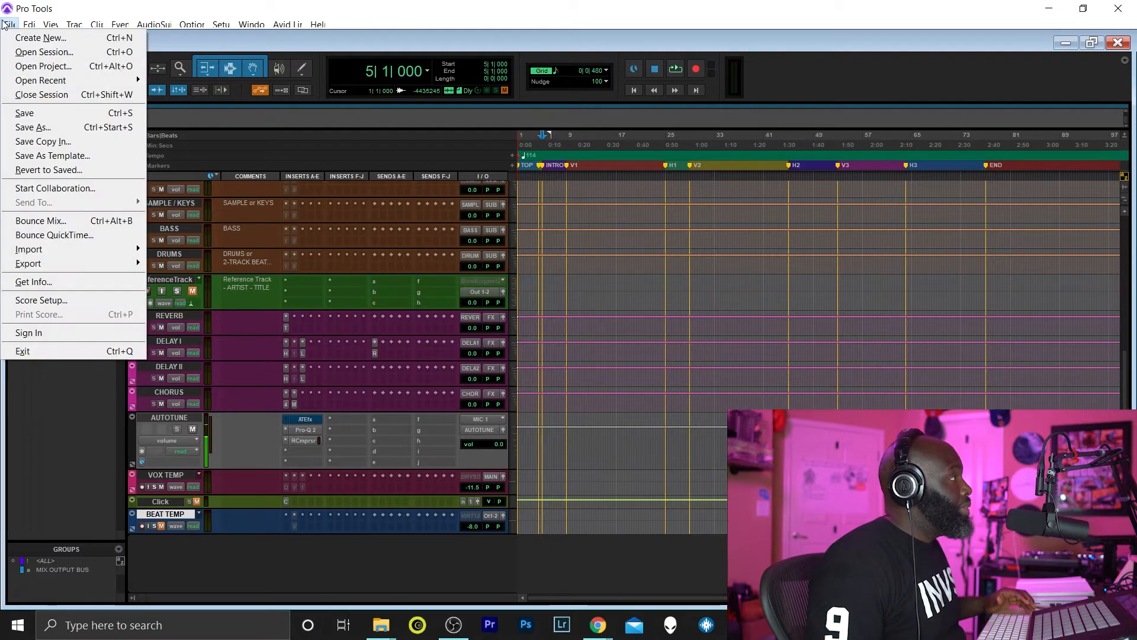
pyautogui.moveTo(53, 295)
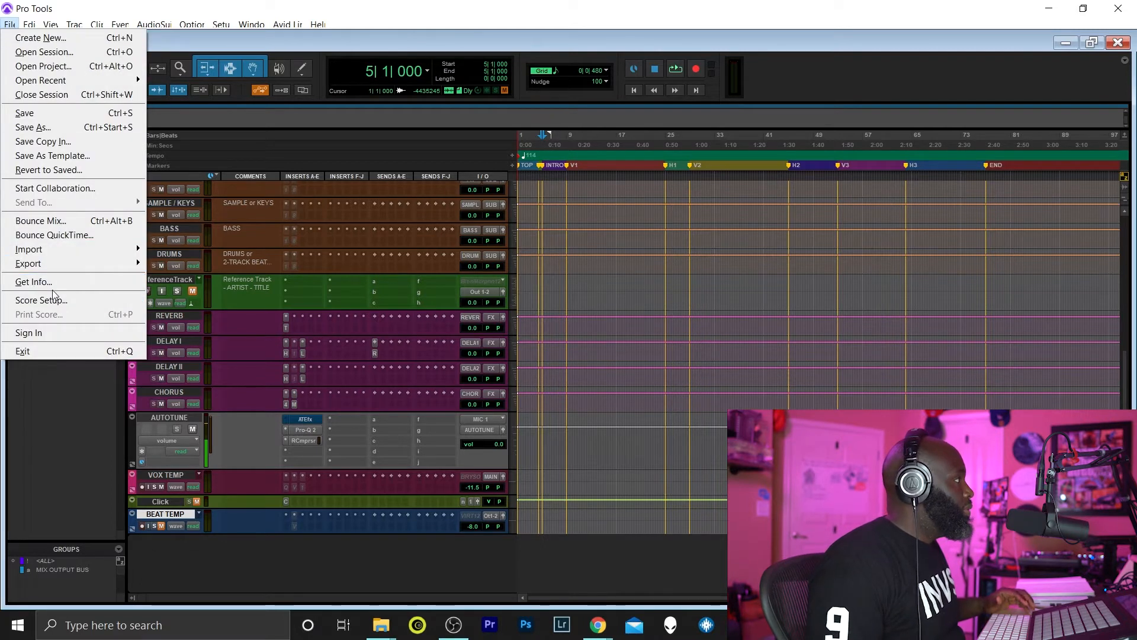
pyautogui.click(29, 249)
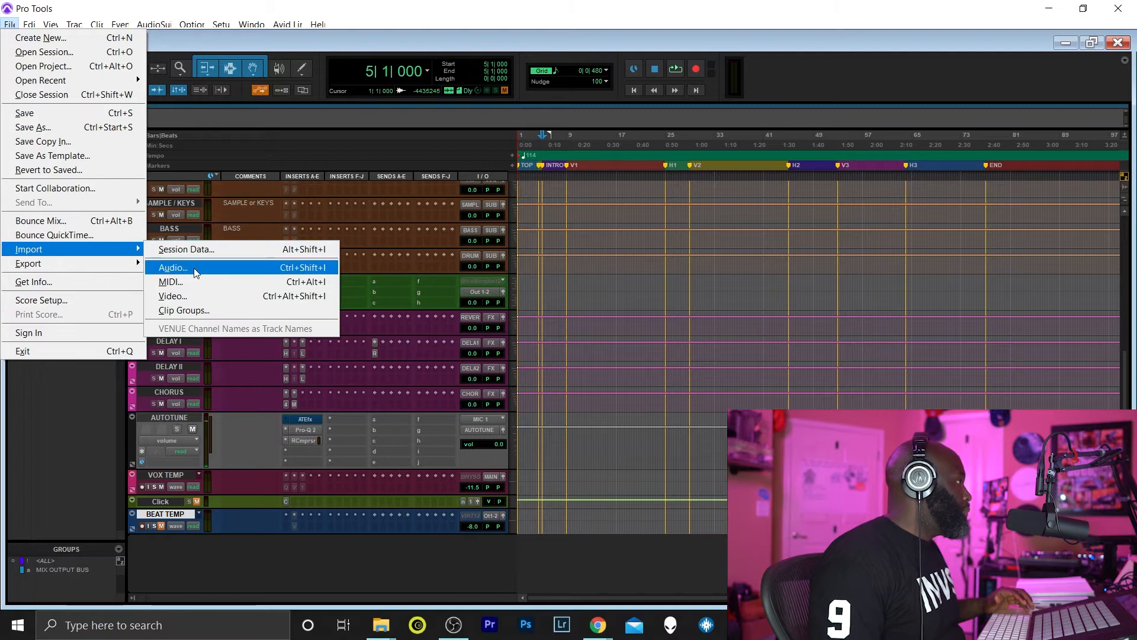
pyautogui.click(172, 267)
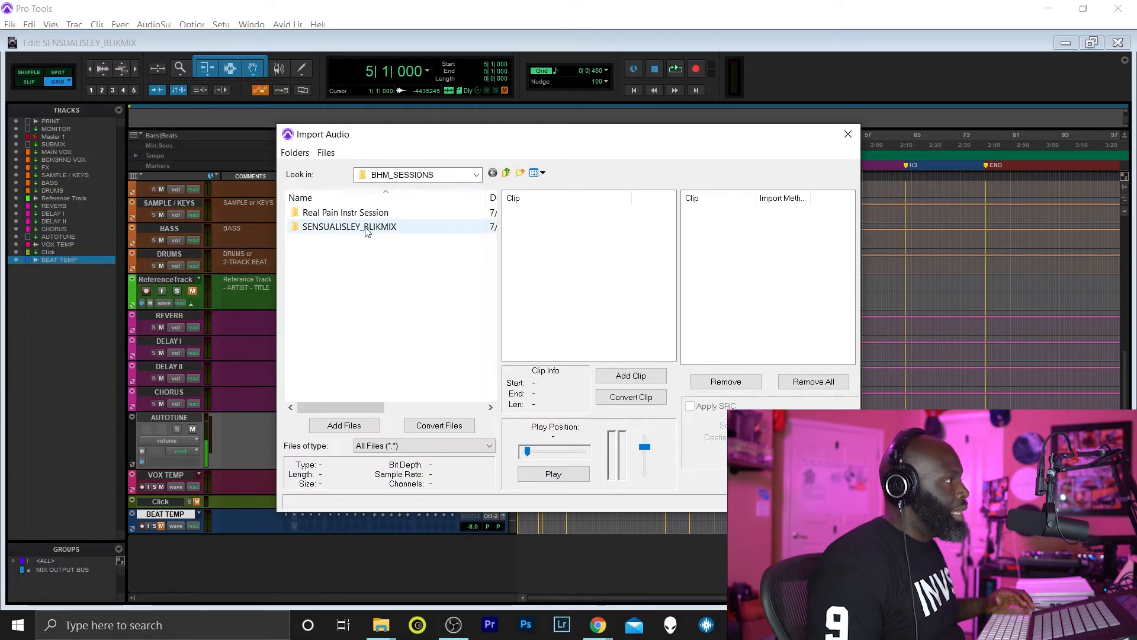
pyautogui.moveTo(338, 233)
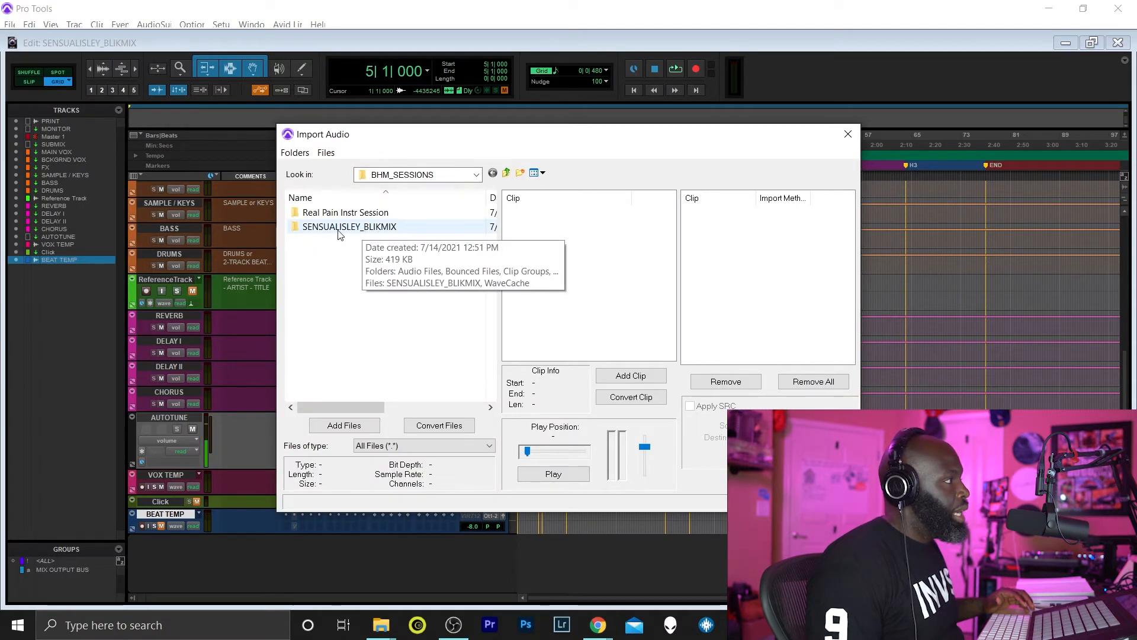
pyautogui.click(477, 174)
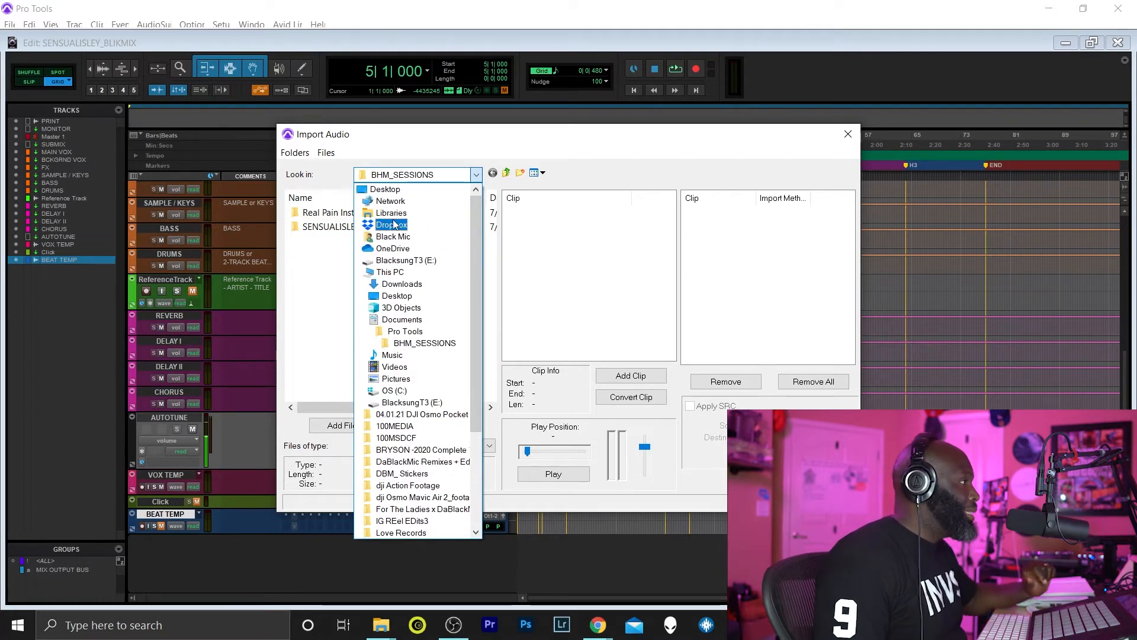
pyautogui.click(392, 224)
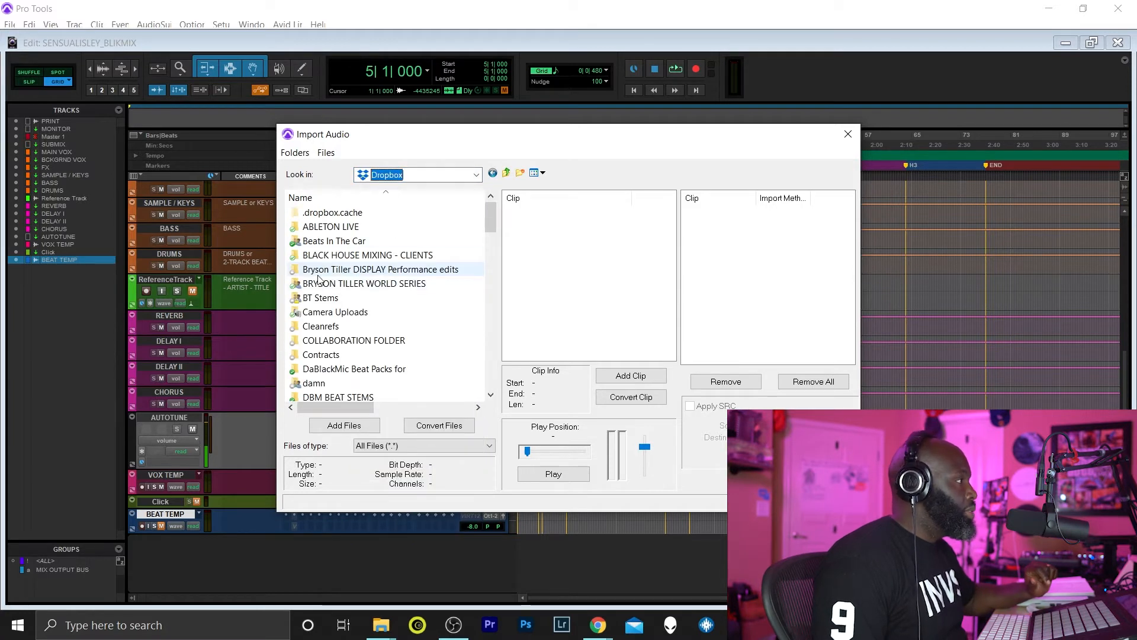
pyautogui.scroll(-3)
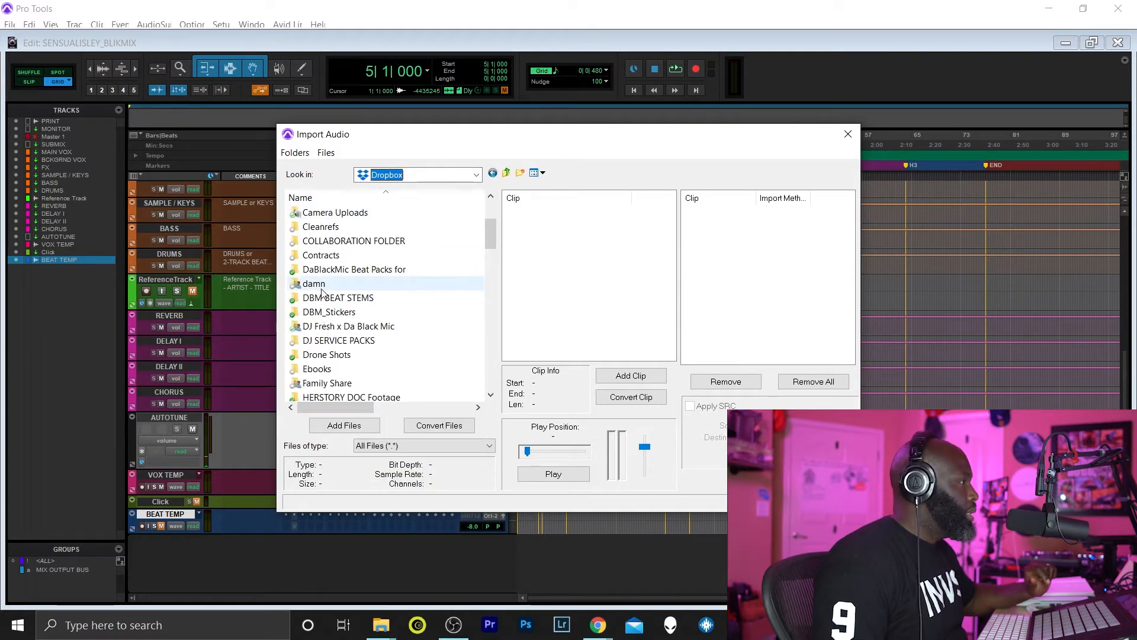
pyautogui.doubleClick(338, 297)
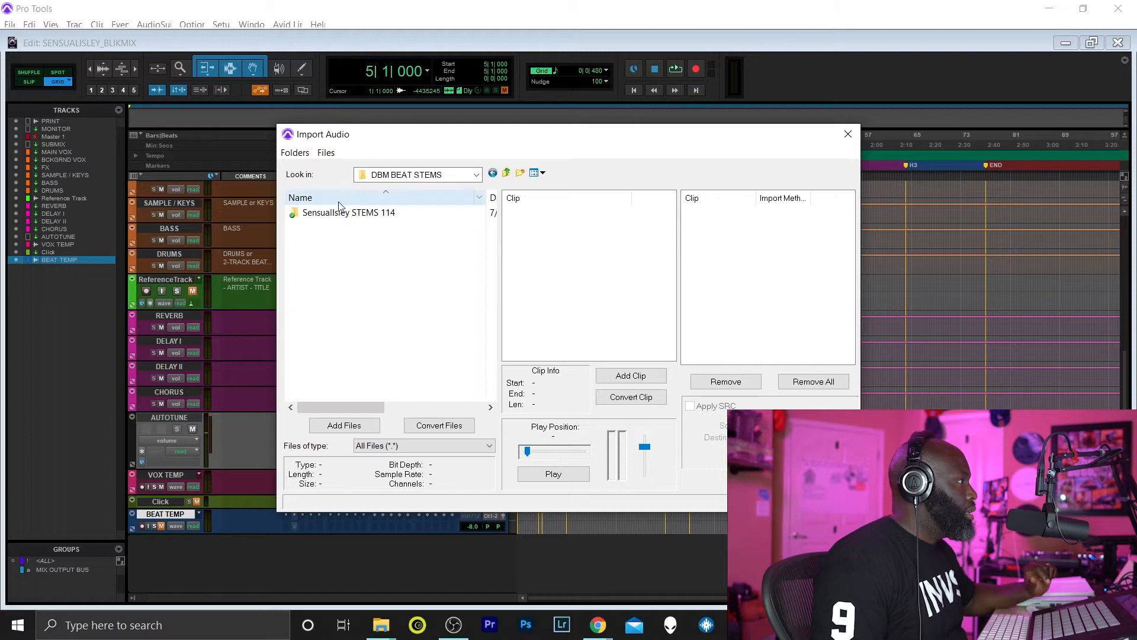
pyautogui.doubleClick(348, 212)
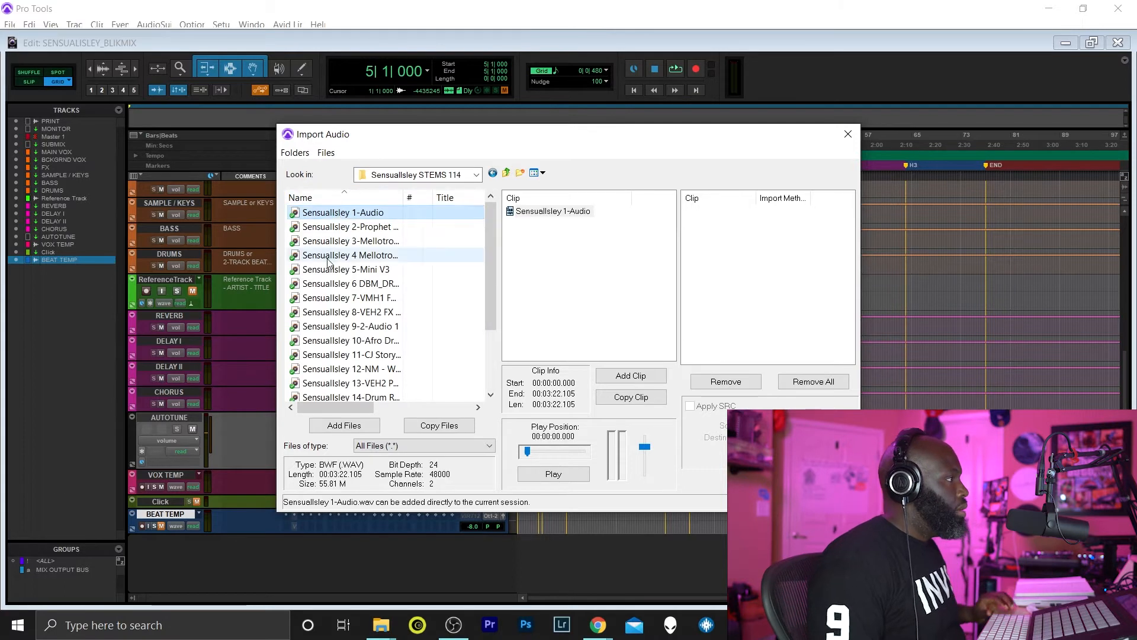
pyautogui.scroll(-3)
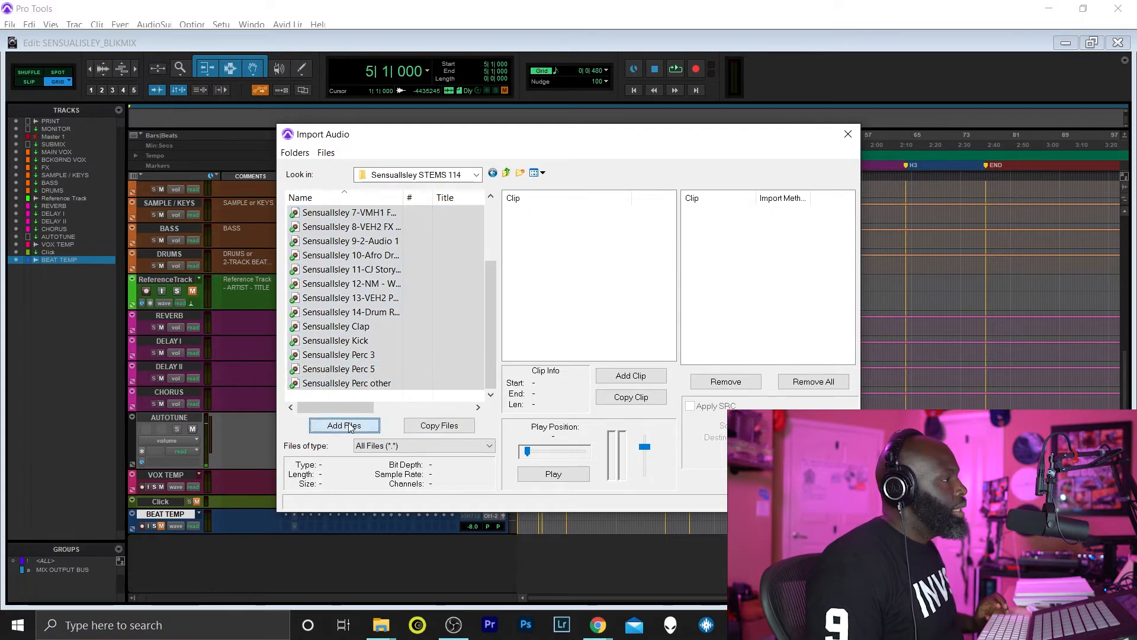
pyautogui.click(343, 426)
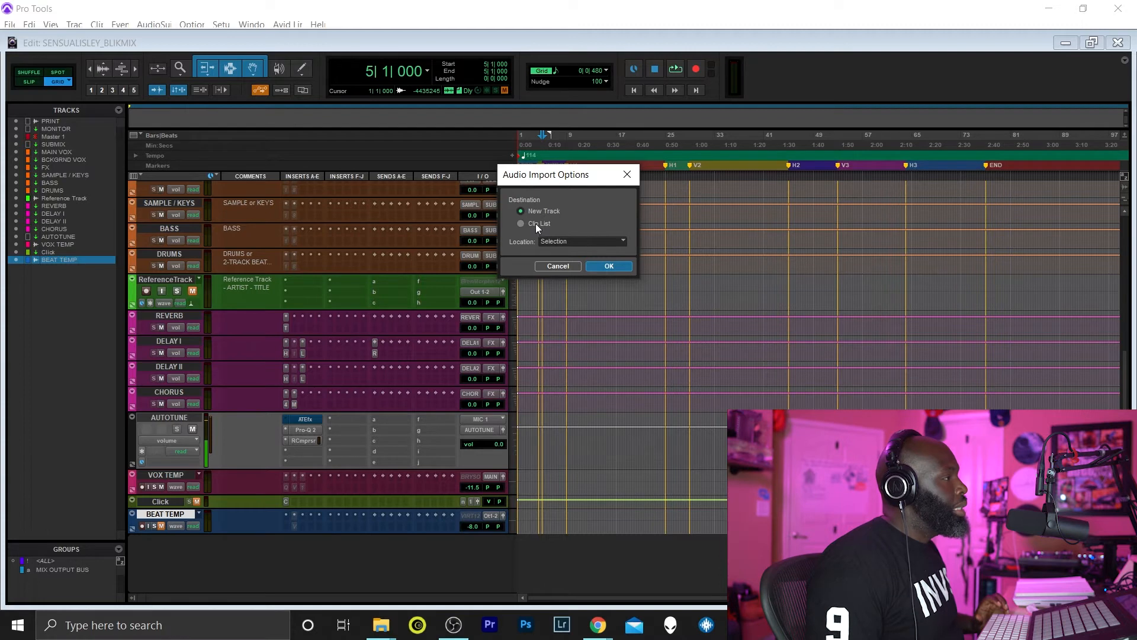
pyautogui.moveTo(527, 214)
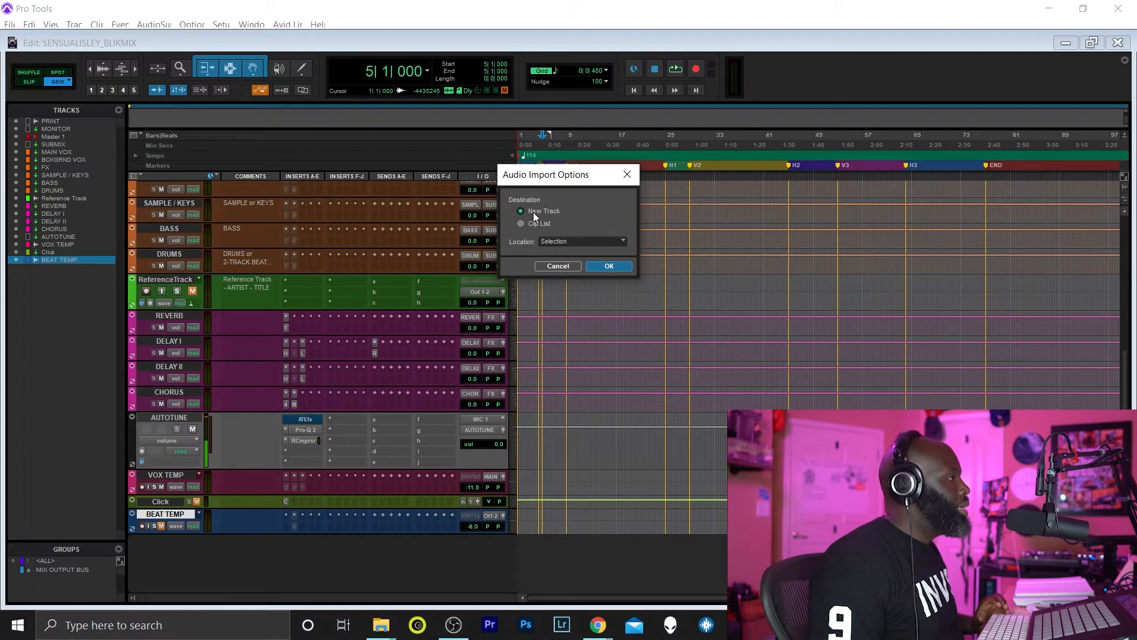
pyautogui.moveTo(535, 217)
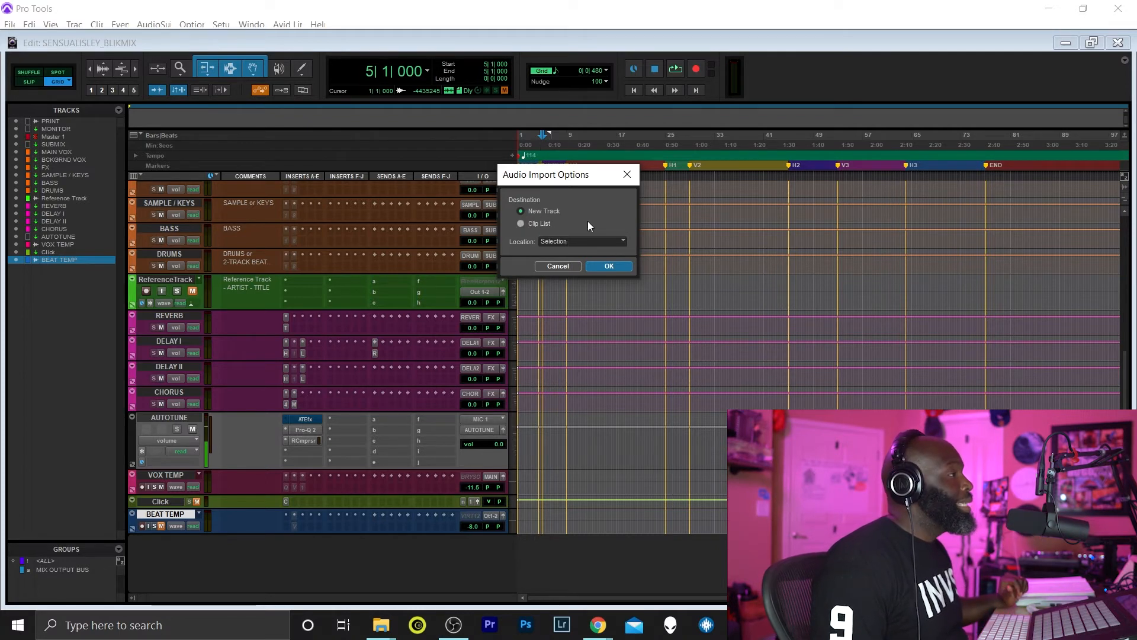
# Import the Sensuallsley stems as New Tracks and scroll down to view them.
pyautogui.click(520, 223)
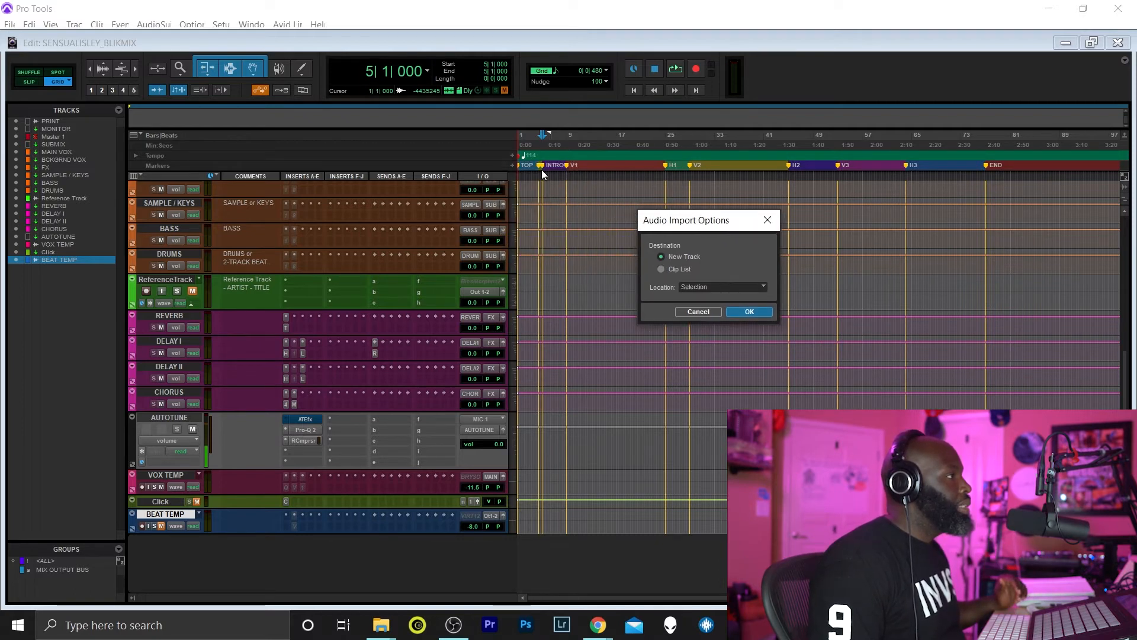
pyautogui.click(749, 311)
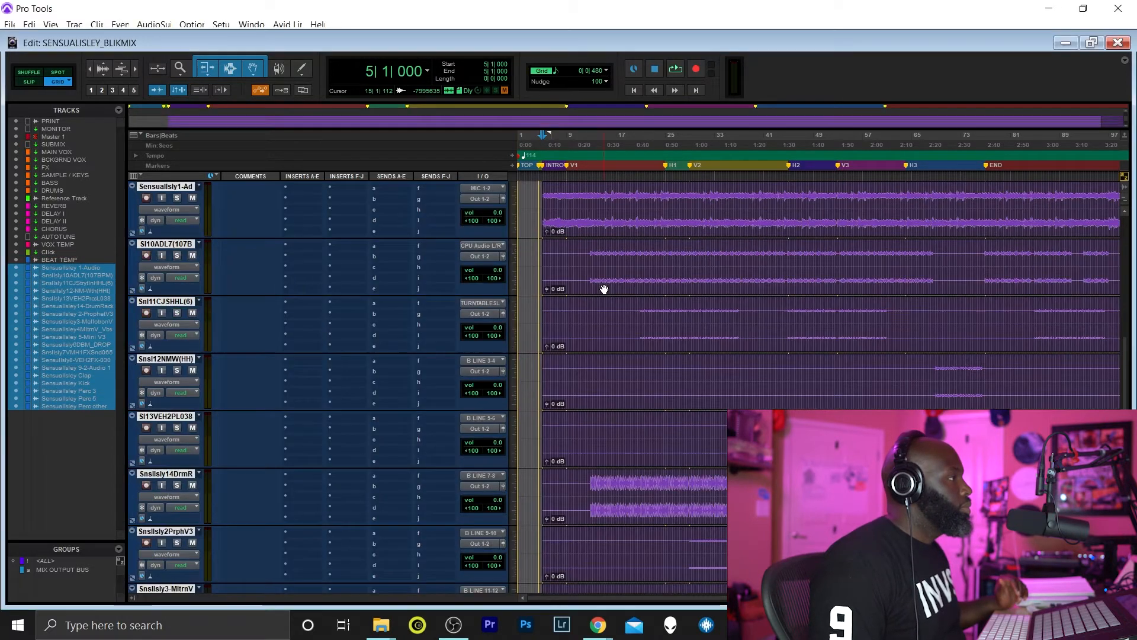
pyautogui.scroll(-3)
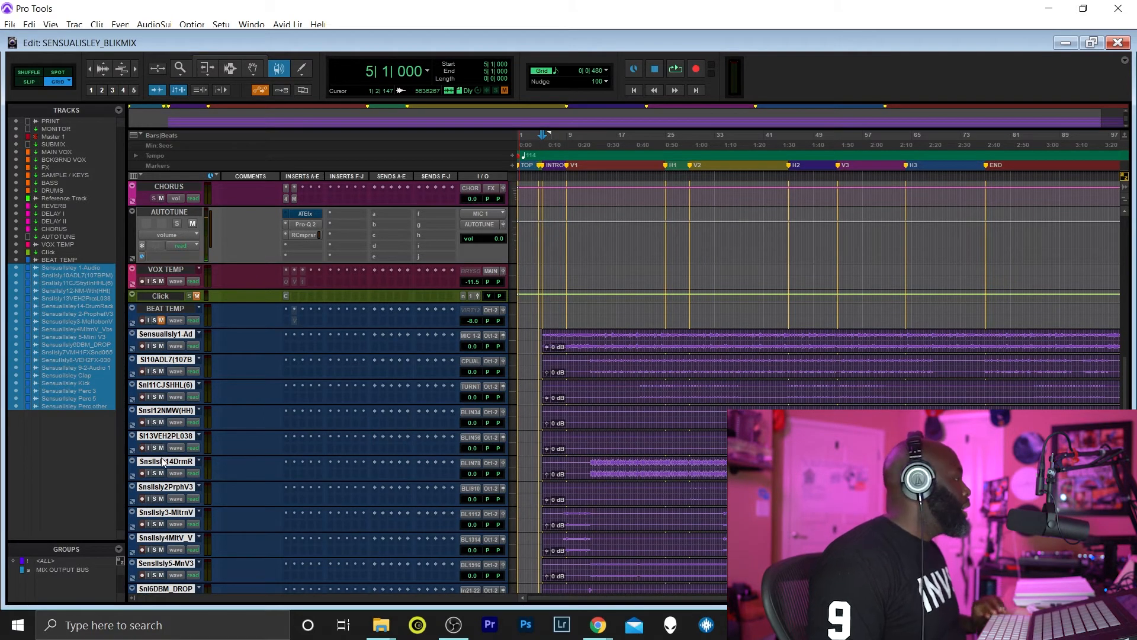
pyautogui.moveTo(167, 462)
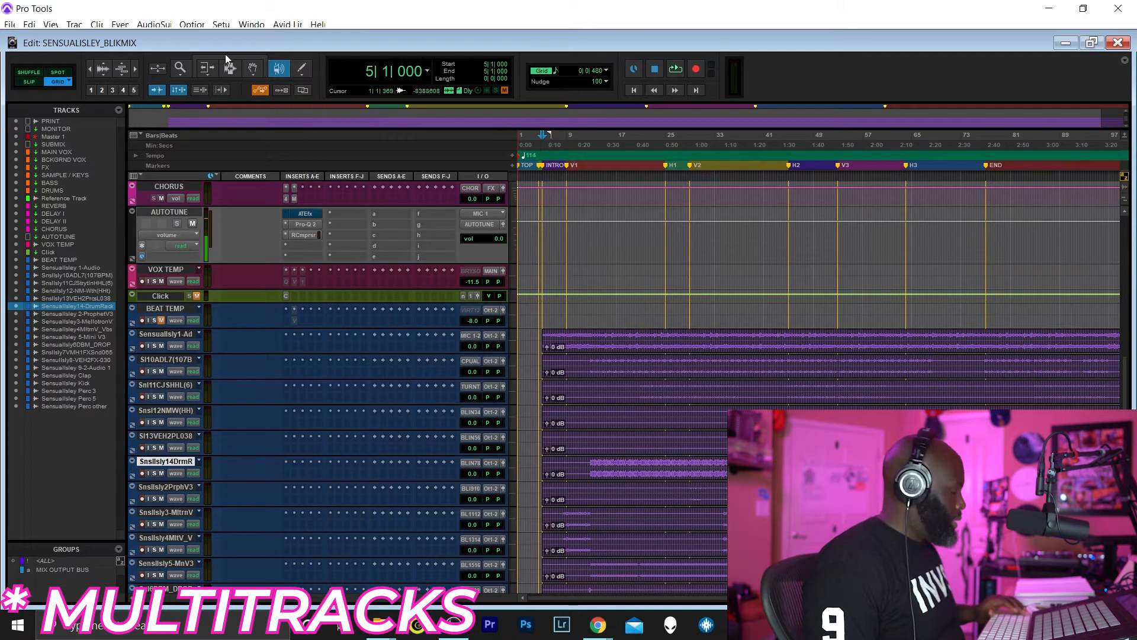
# Hide the duplicate 14-Drum Rack and 3-Mellotron V stem tracks.
pyautogui.click(206, 68)
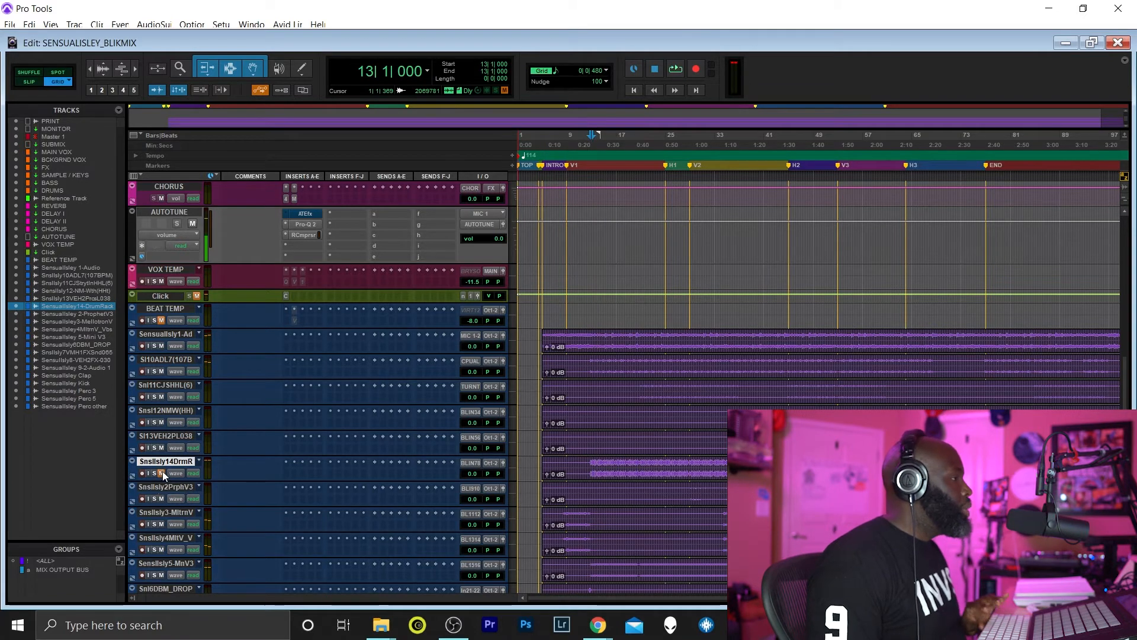
pyautogui.moveTo(172, 473)
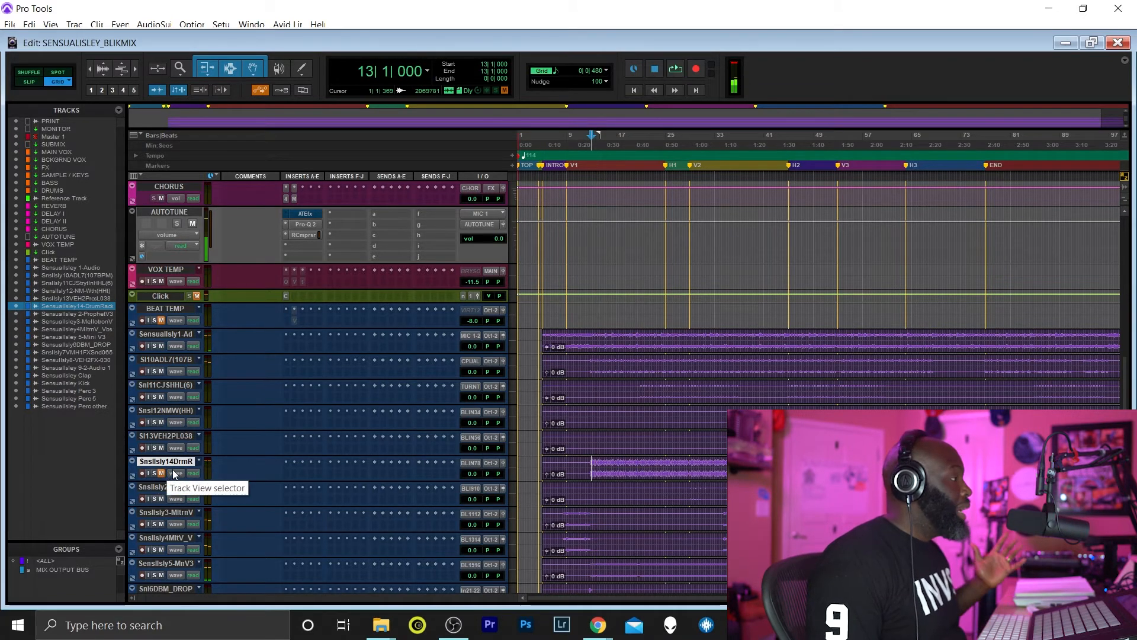
pyautogui.moveTo(175, 468)
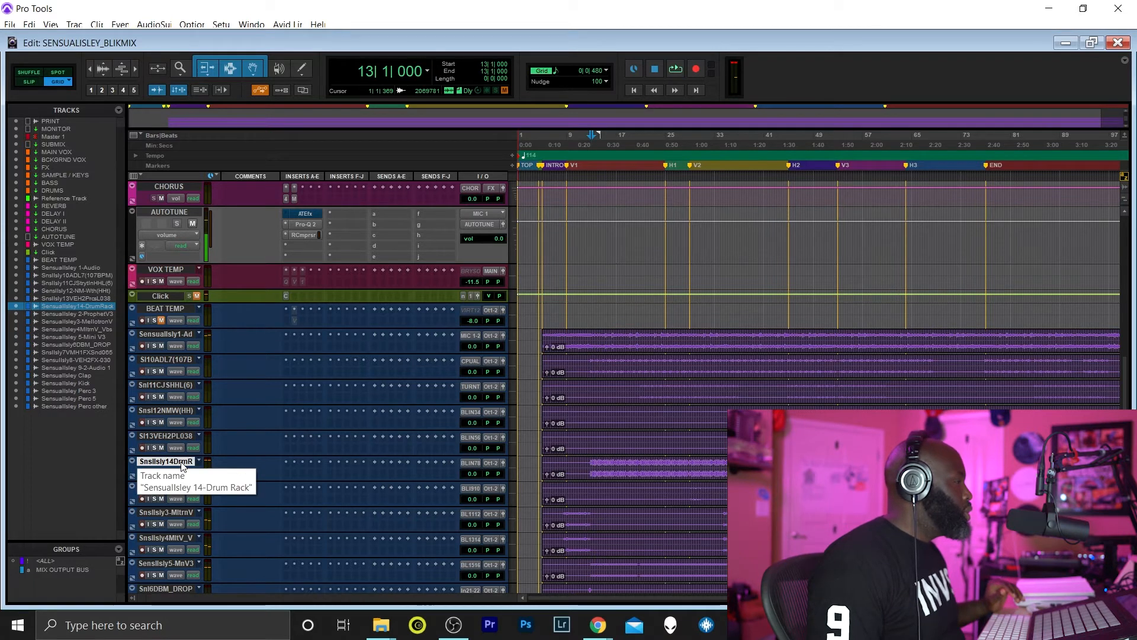
pyautogui.rightClick(167, 461)
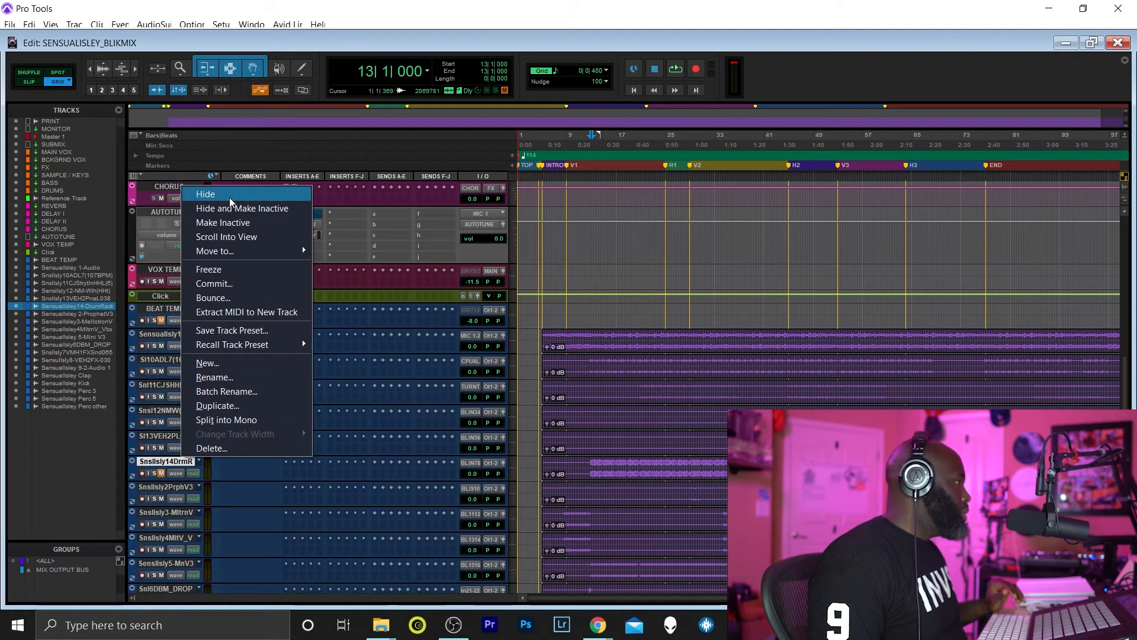
pyautogui.moveTo(242, 208)
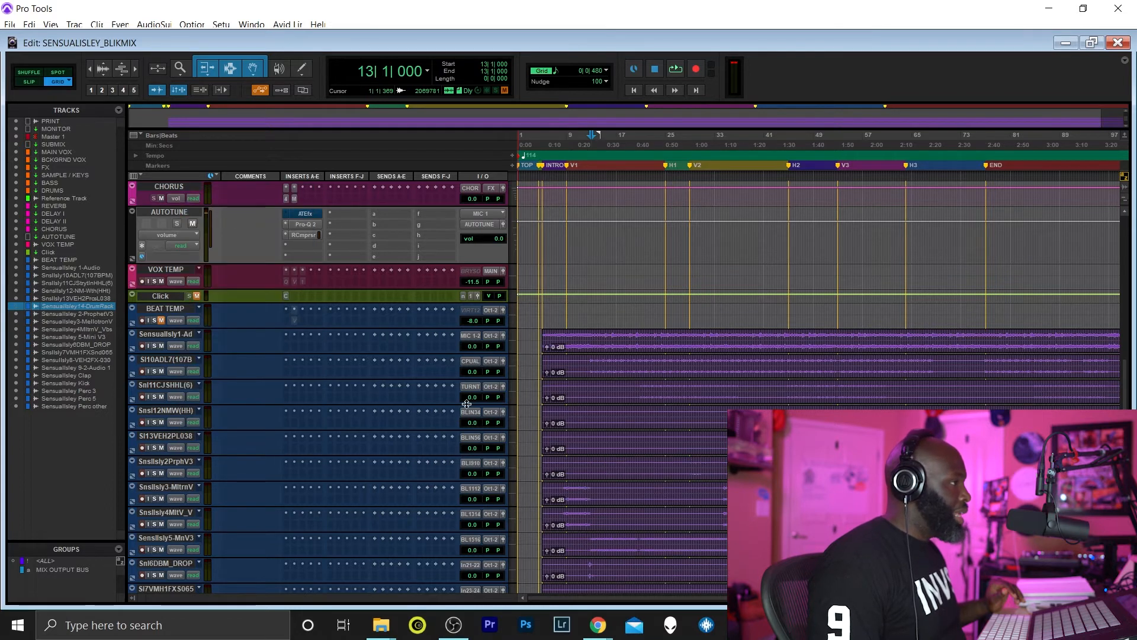
pyautogui.scroll(-3)
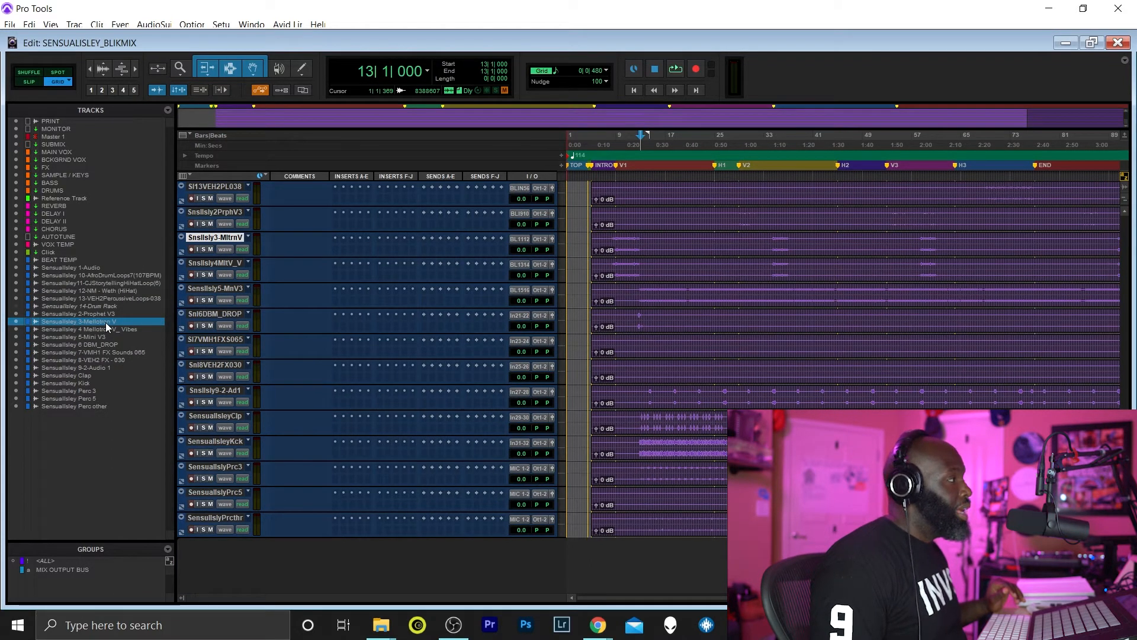
pyautogui.moveTo(112, 345)
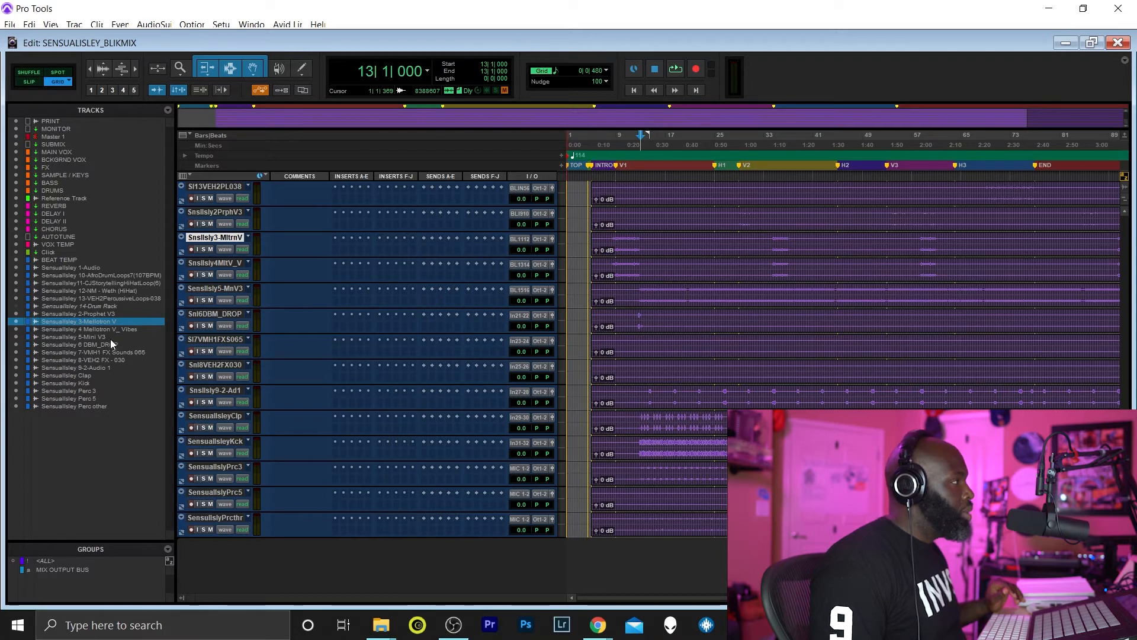
pyautogui.moveTo(166, 311)
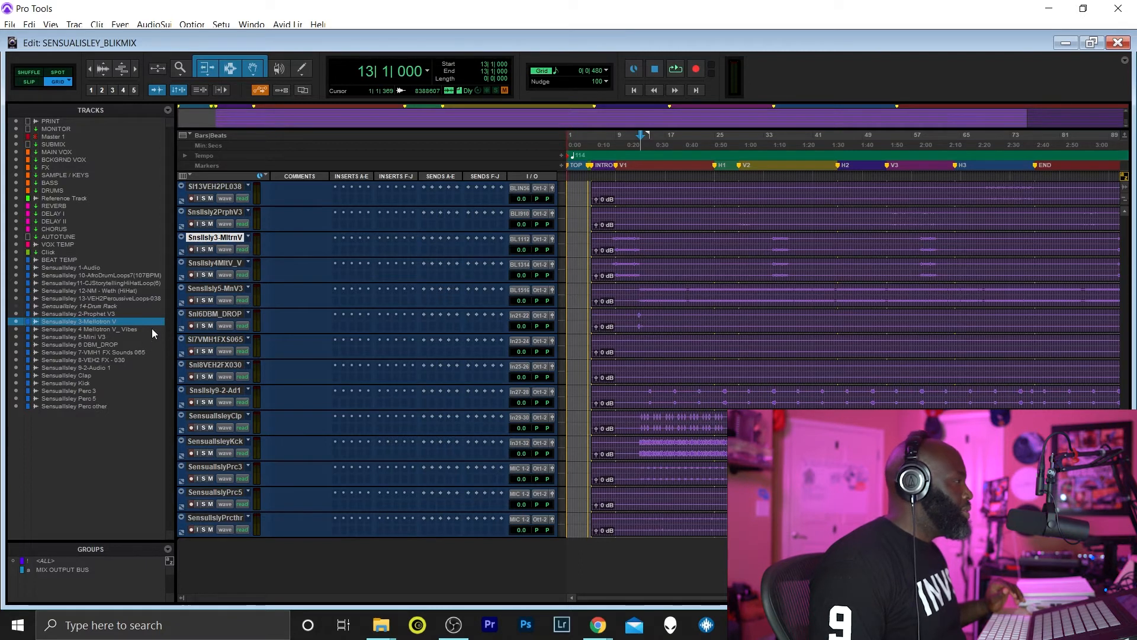
pyautogui.moveTo(218, 235)
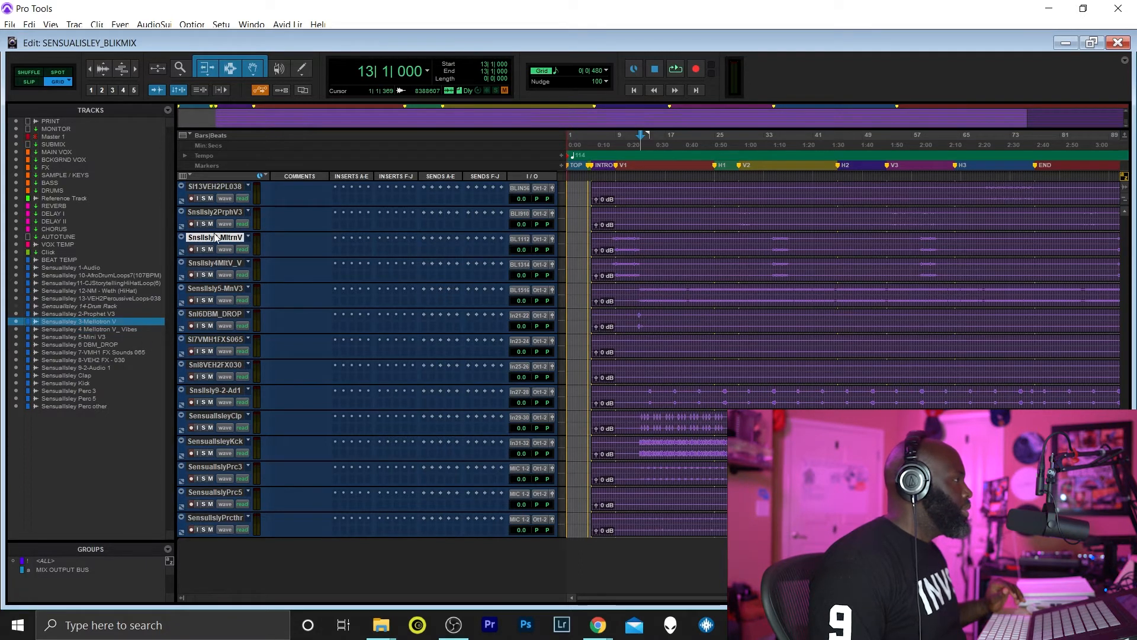
pyautogui.rightClick(216, 237)
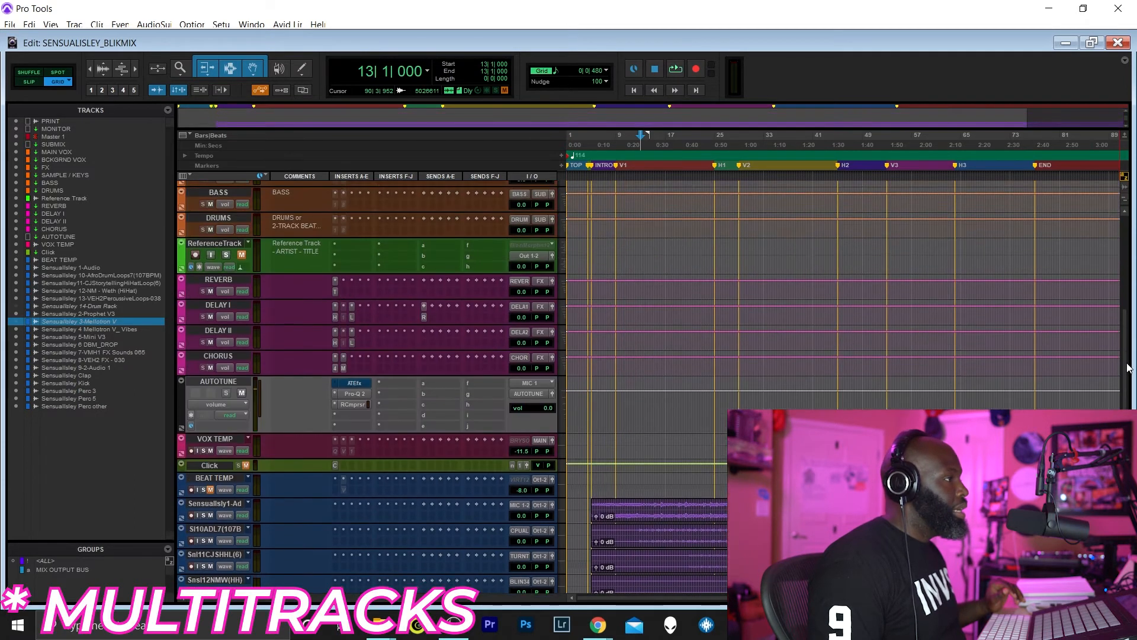
pyautogui.scroll(-3)
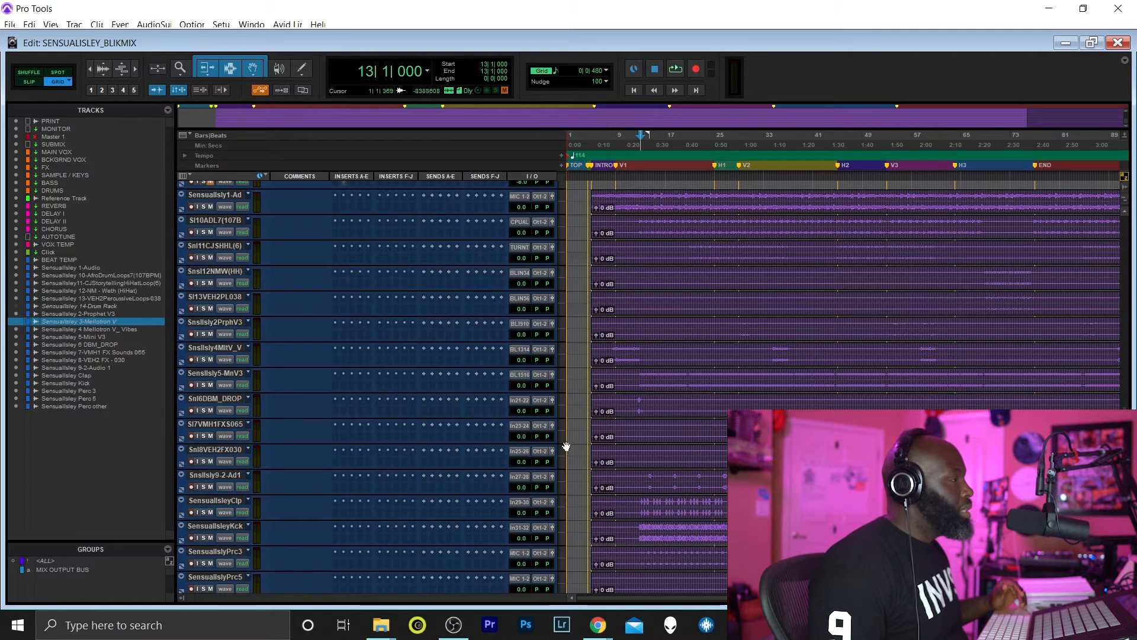
pyautogui.moveTo(301, 384)
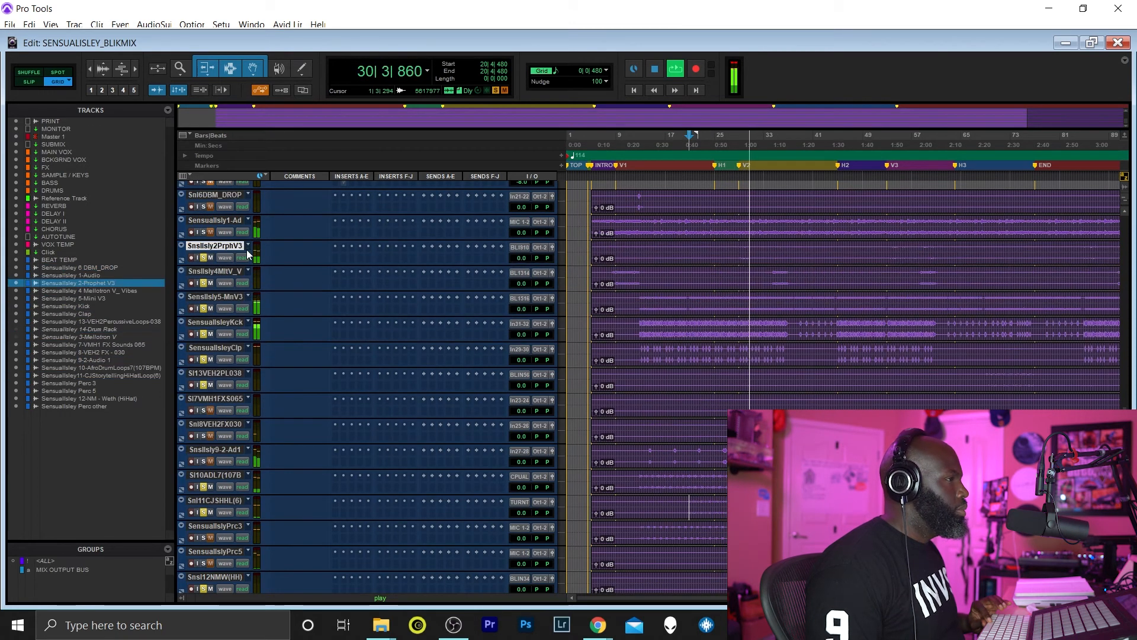
# Scroll through the stem tracks while reordering and colour-coding them into keys, bass, drums and FX.
pyautogui.scroll(-3)
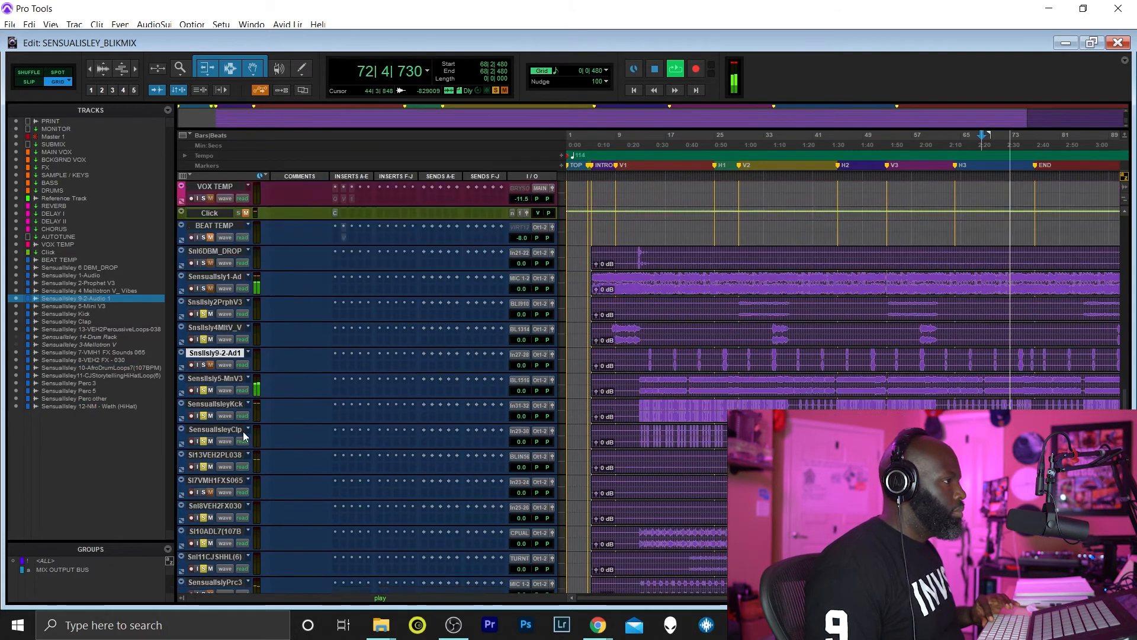
pyautogui.scroll(-3)
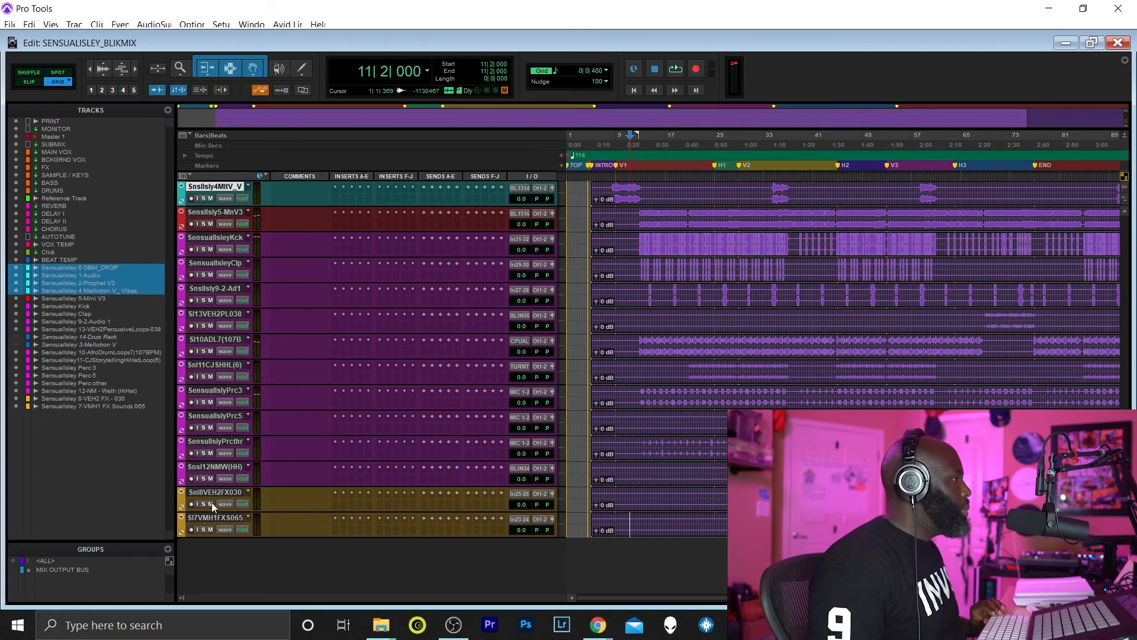
# Route the FX sound tracks to the FX bus, drum stems to DRUMS, and Mini V3 to BASS.
pyautogui.click(87, 398)
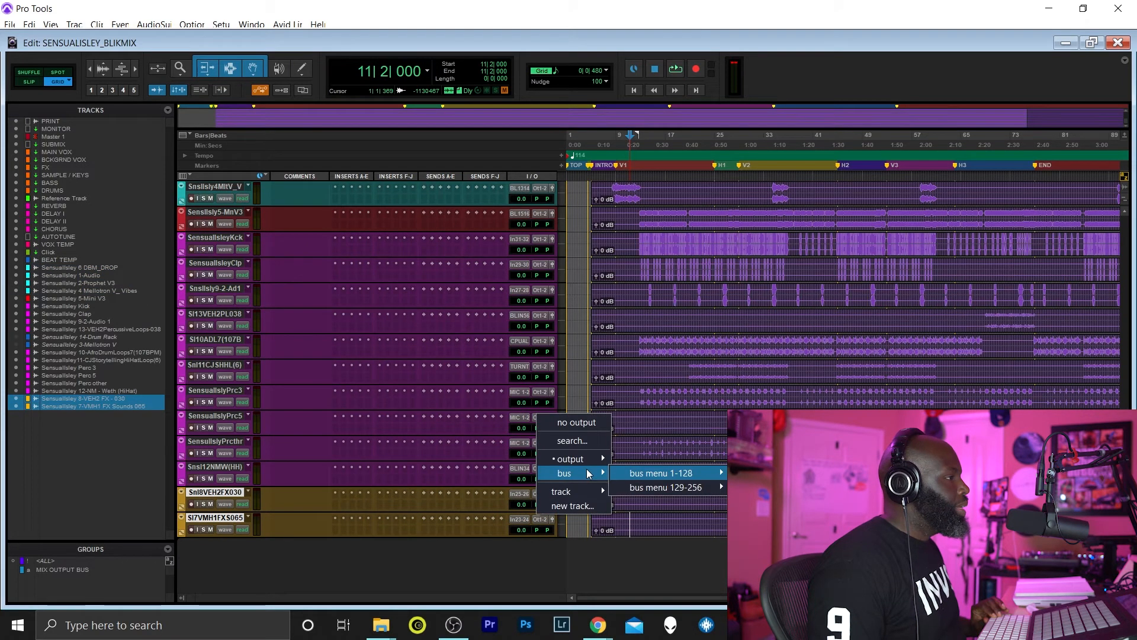
pyautogui.moveTo(158, 274)
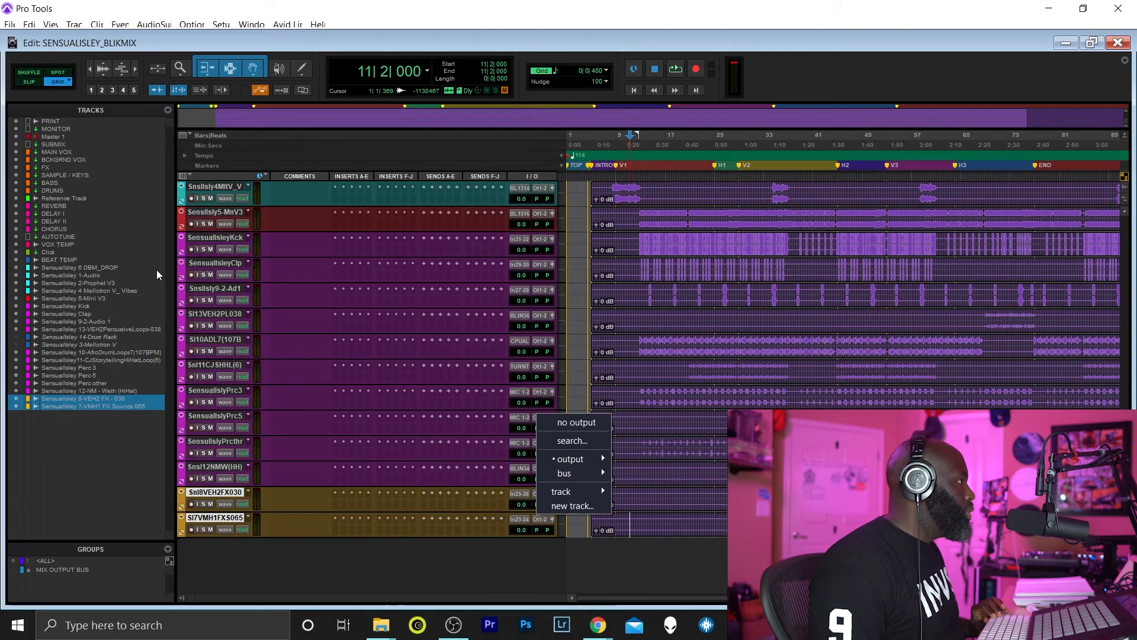
pyautogui.moveTo(573, 473)
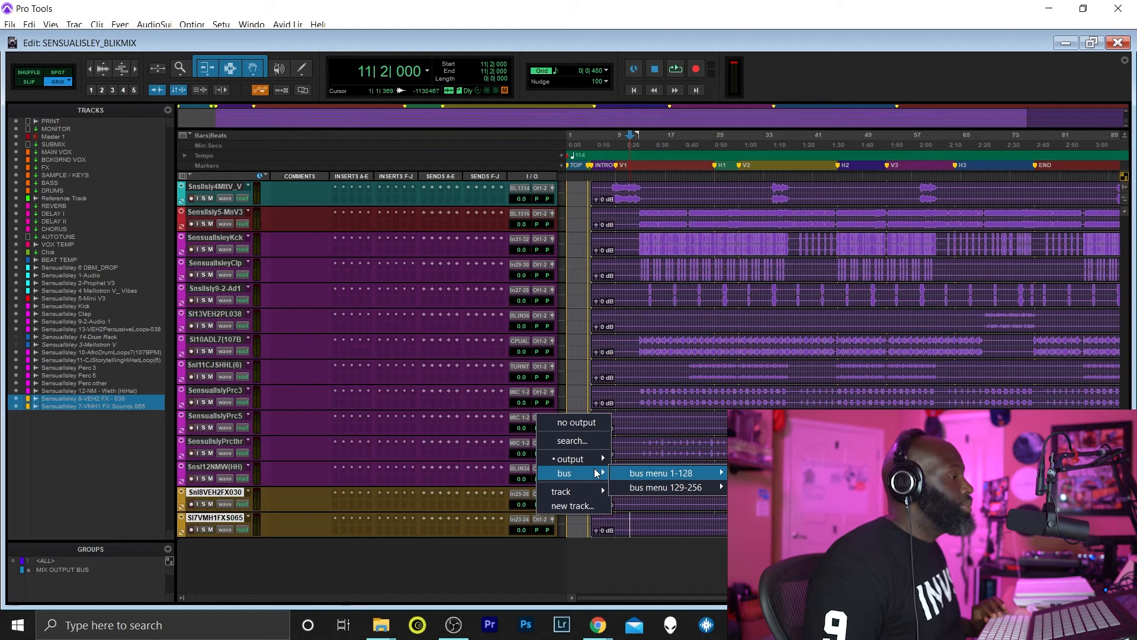
pyautogui.click(660, 472)
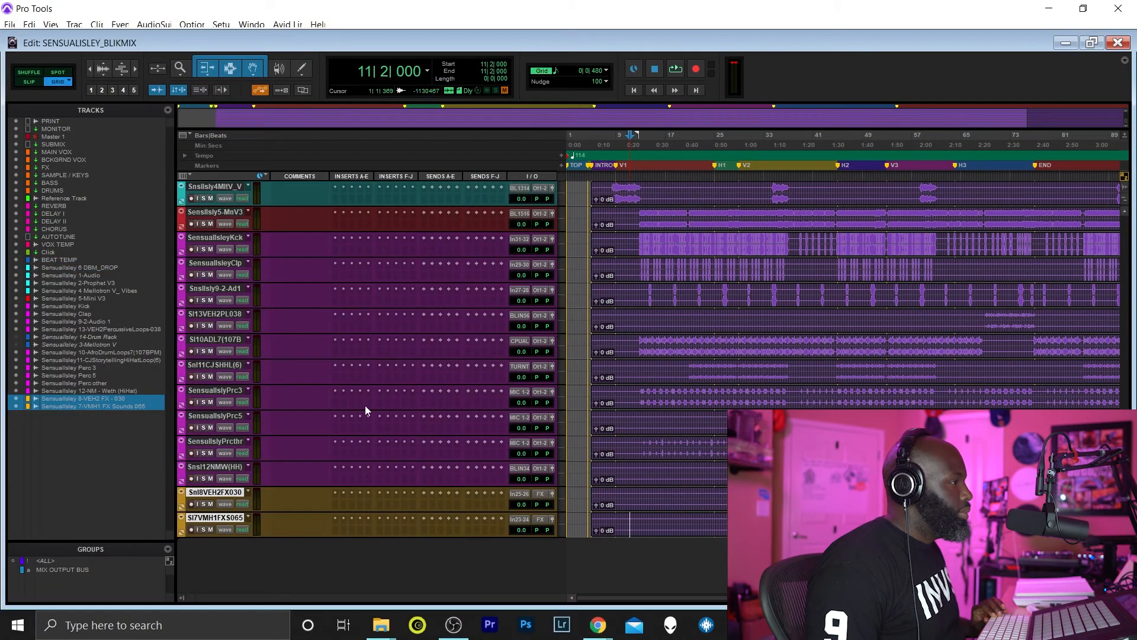
pyautogui.click(84, 391)
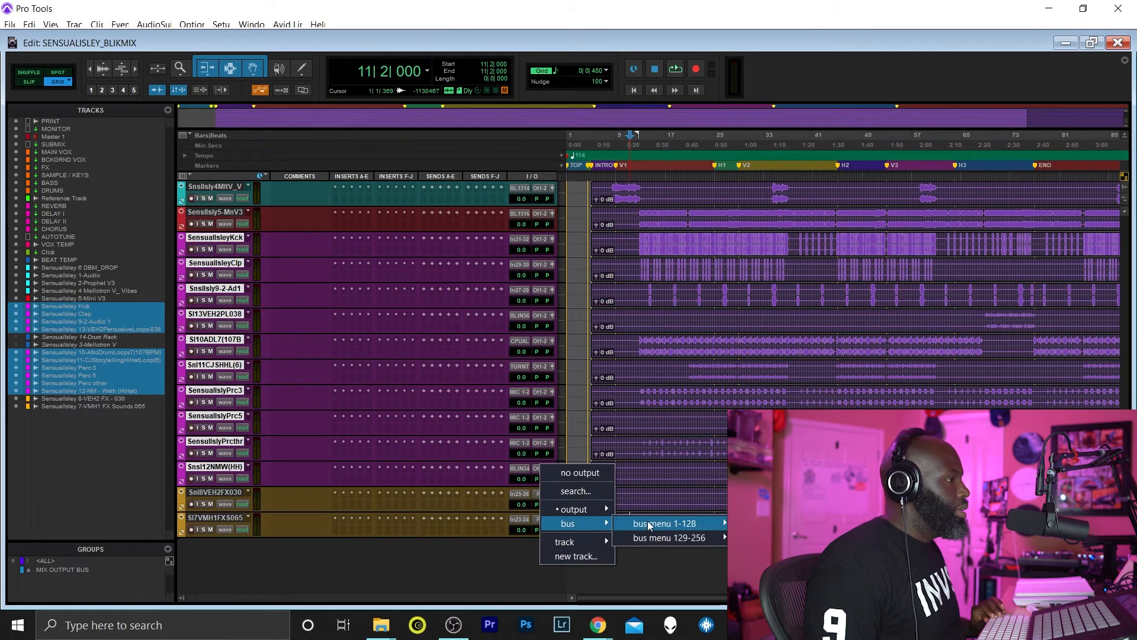
pyautogui.click(661, 523)
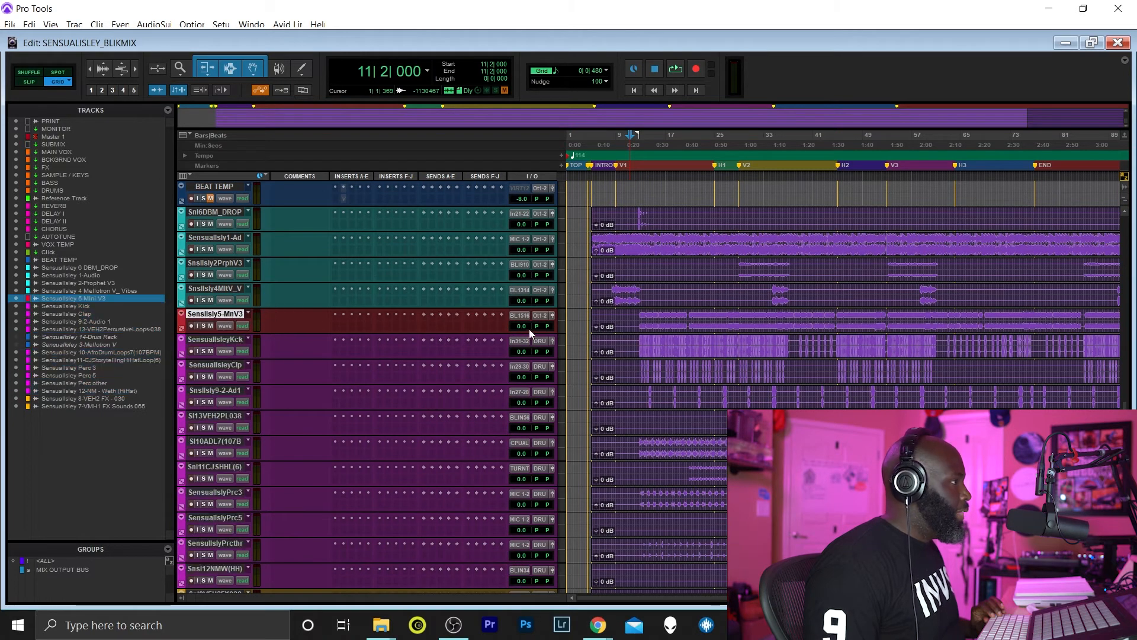
pyautogui.click(527, 326)
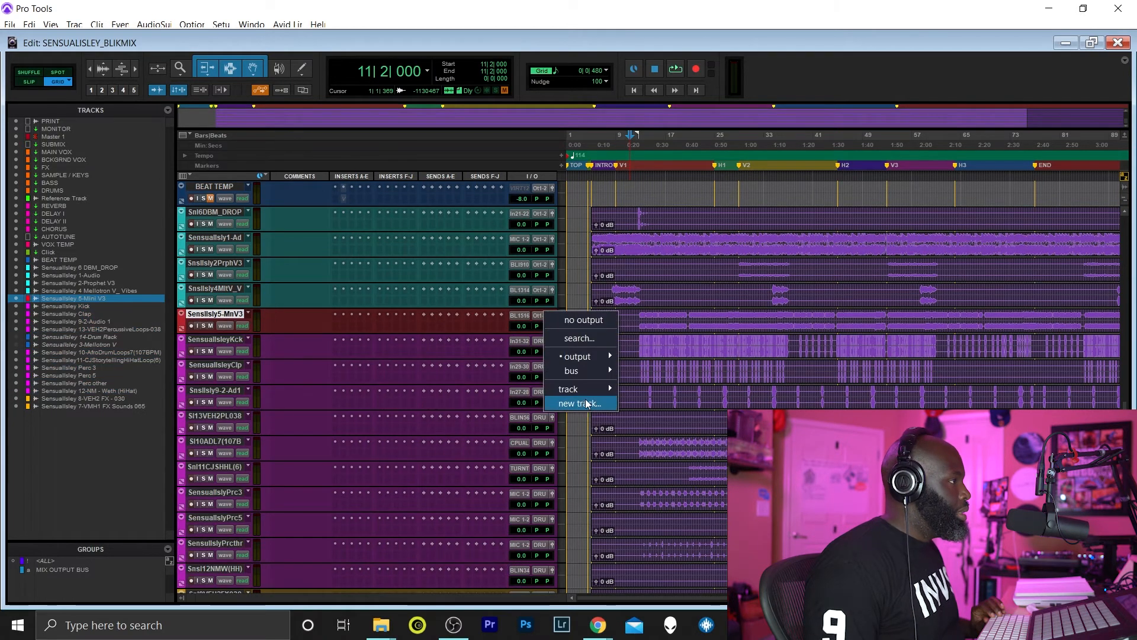
pyautogui.moveTo(201, 349)
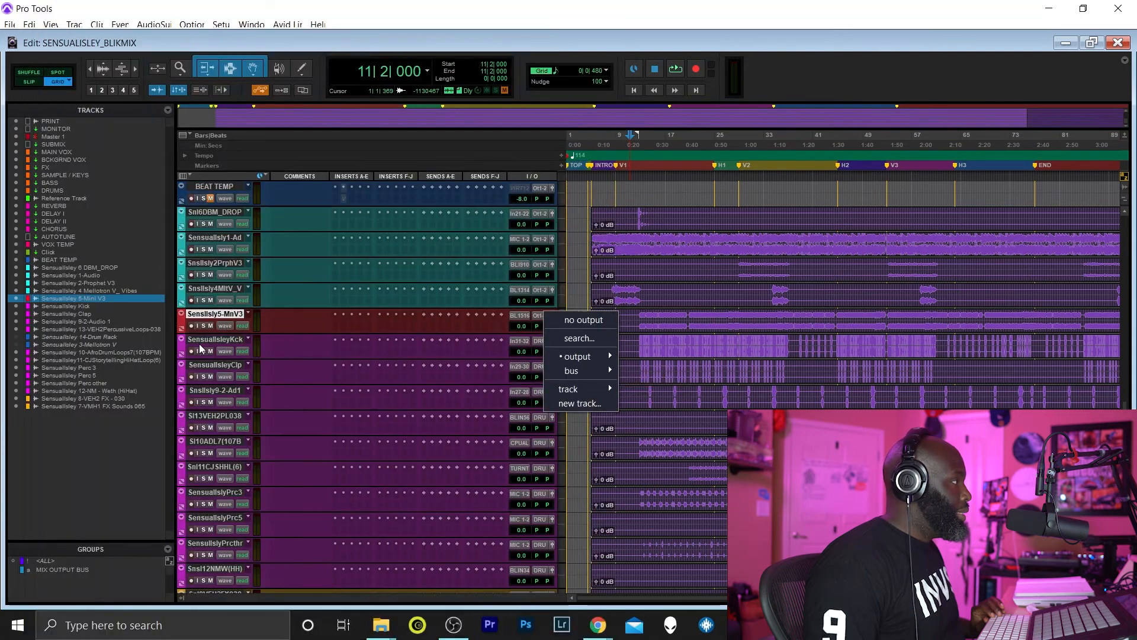
pyautogui.click(570, 371)
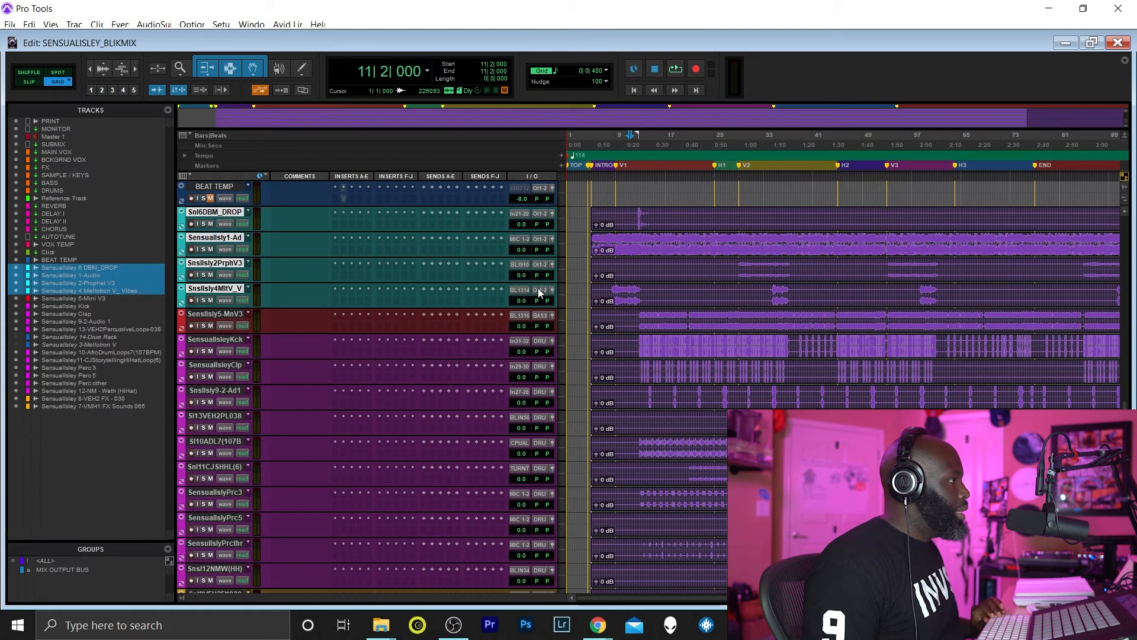
# Send the four selected keys tracks to the SAMPLE / KEYS bus and play back to check.
pyautogui.click(534, 288)
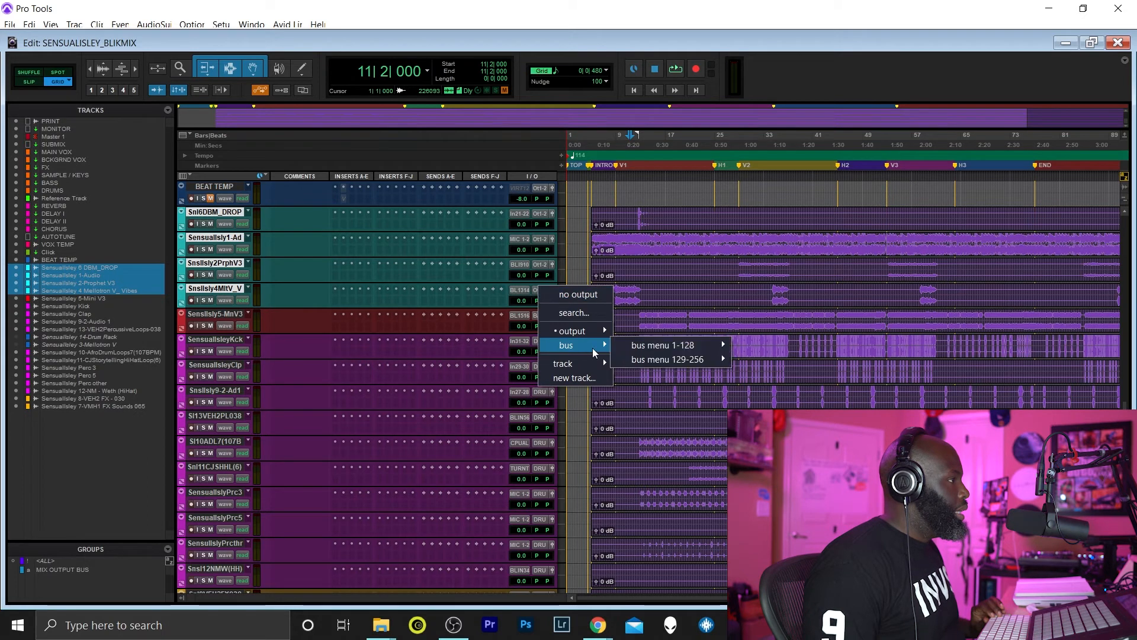
pyautogui.click(662, 344)
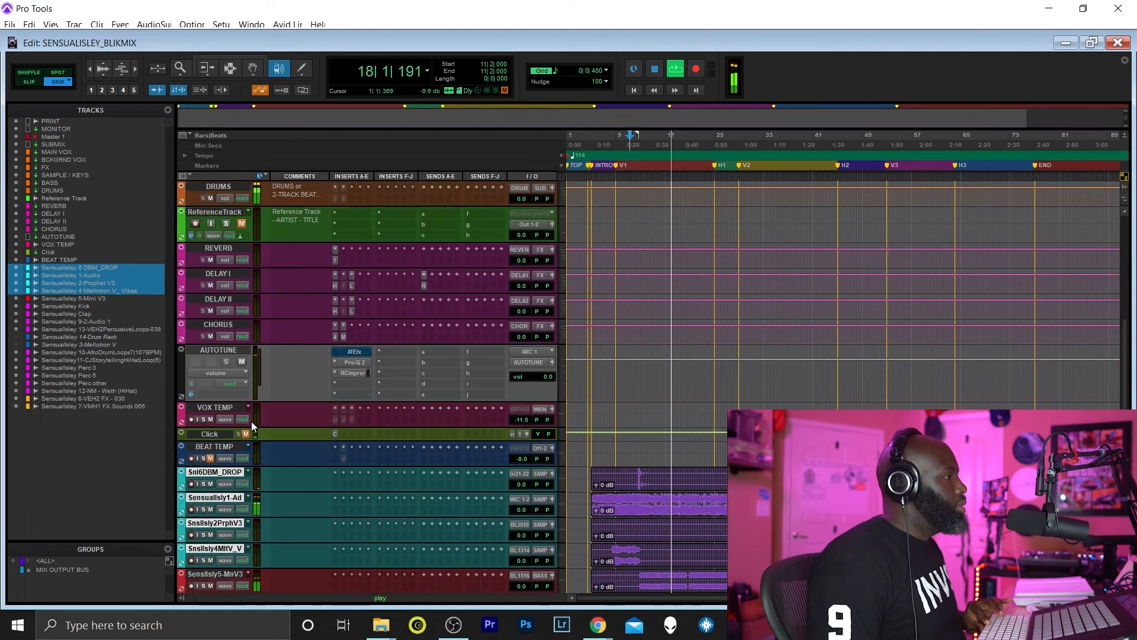
pyautogui.scroll(-3)
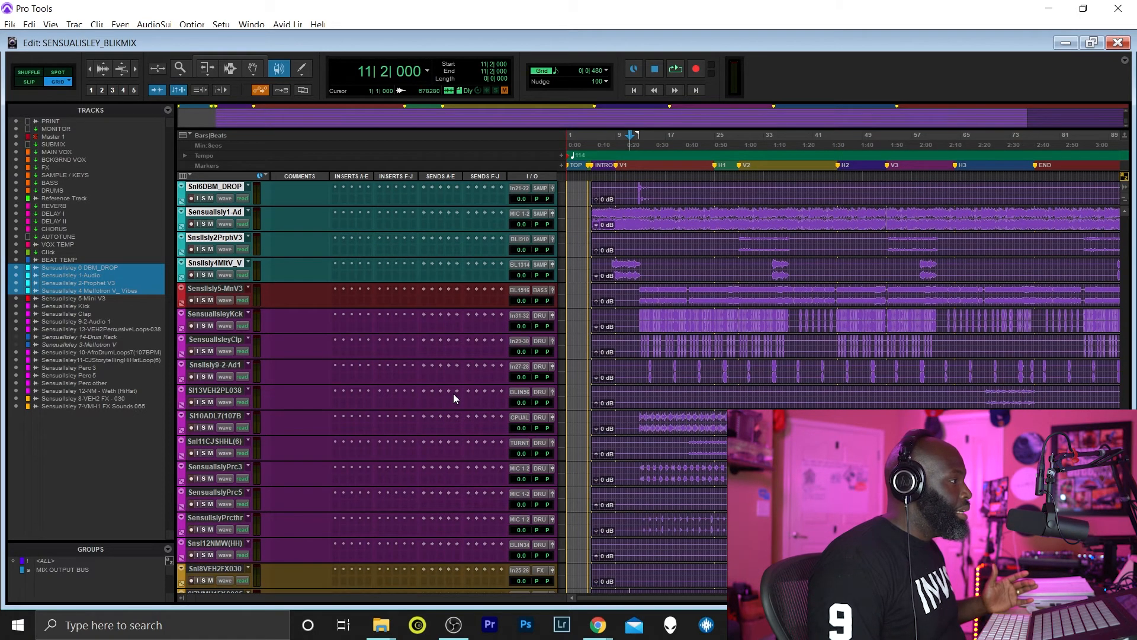
pyautogui.scroll(-3)
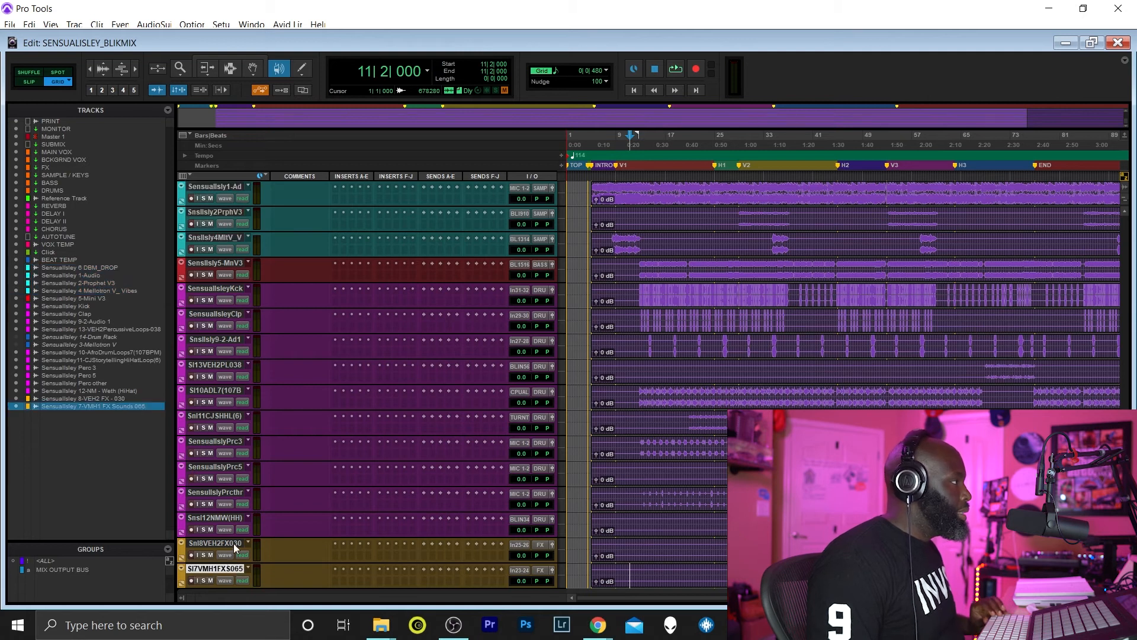